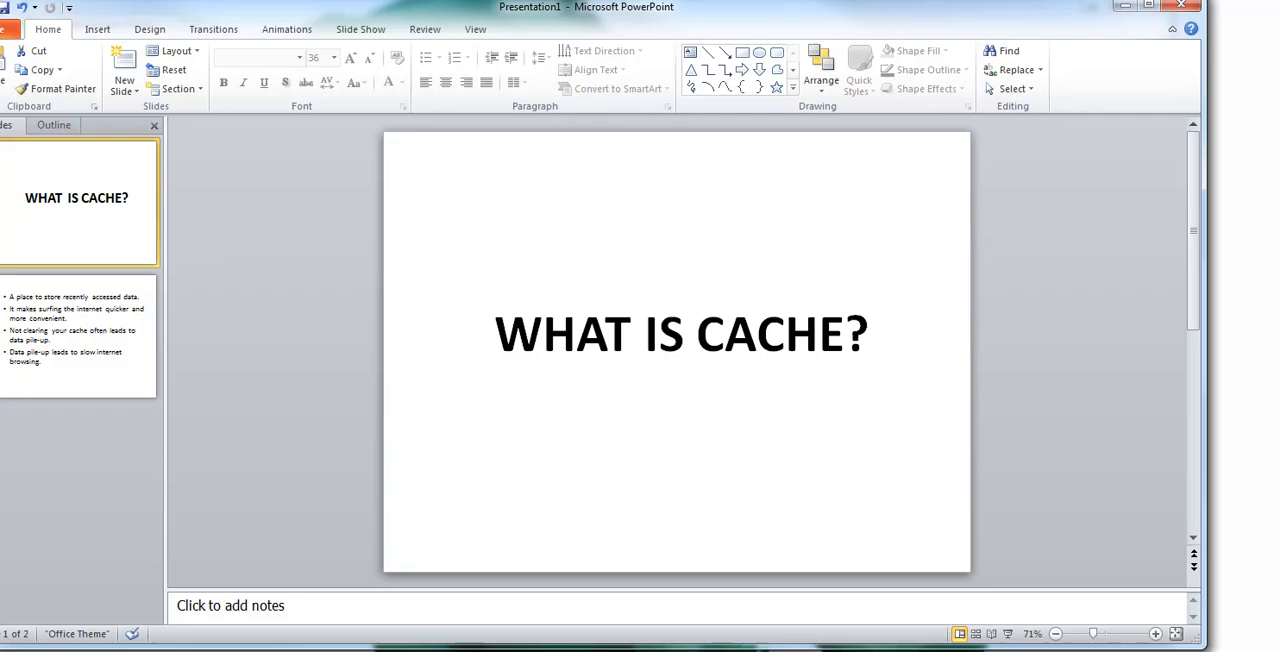
Step: Show the second slide with the four bullet points about cache
{"action": "left_click", "coordinate": [78, 336]}
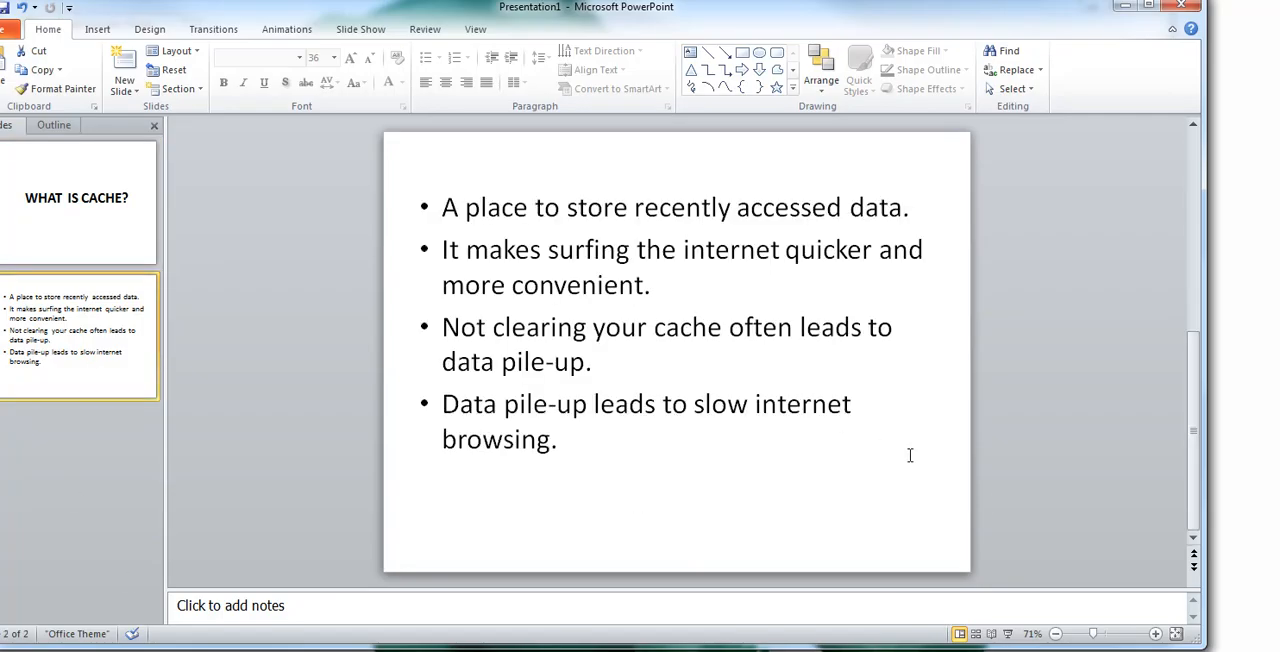
{"action": "mouse_move", "coordinate": [988, 500]}
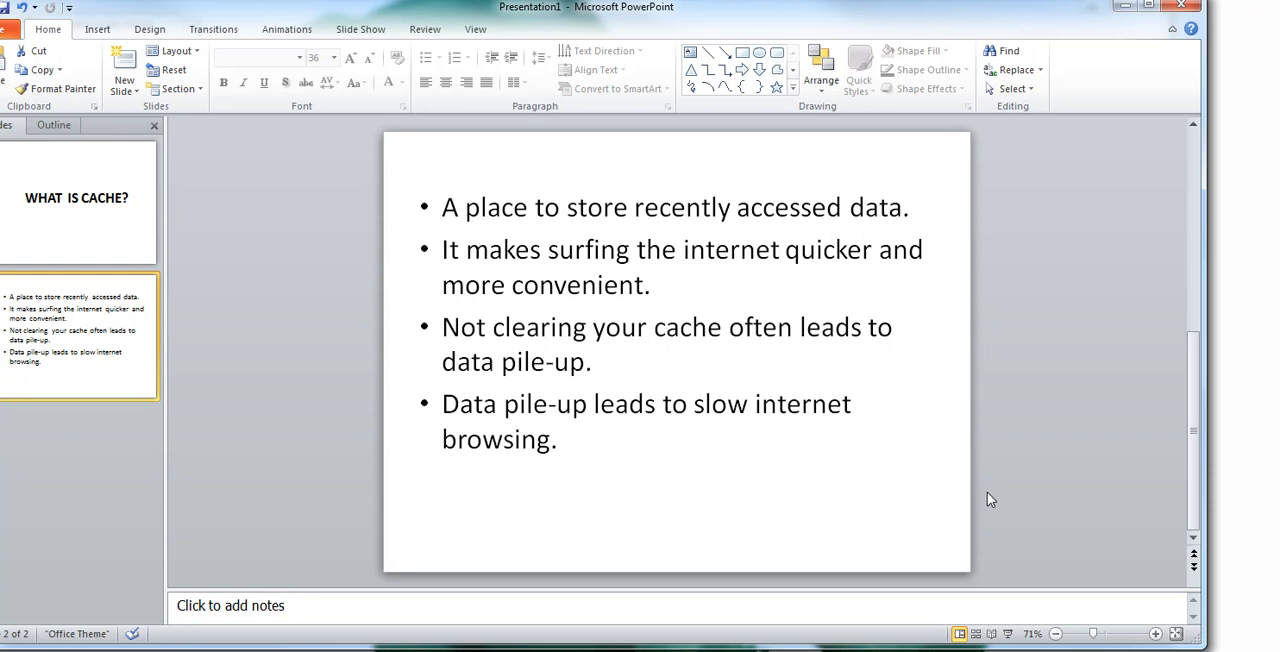
{"action": "mouse_move", "coordinate": [1002, 500]}
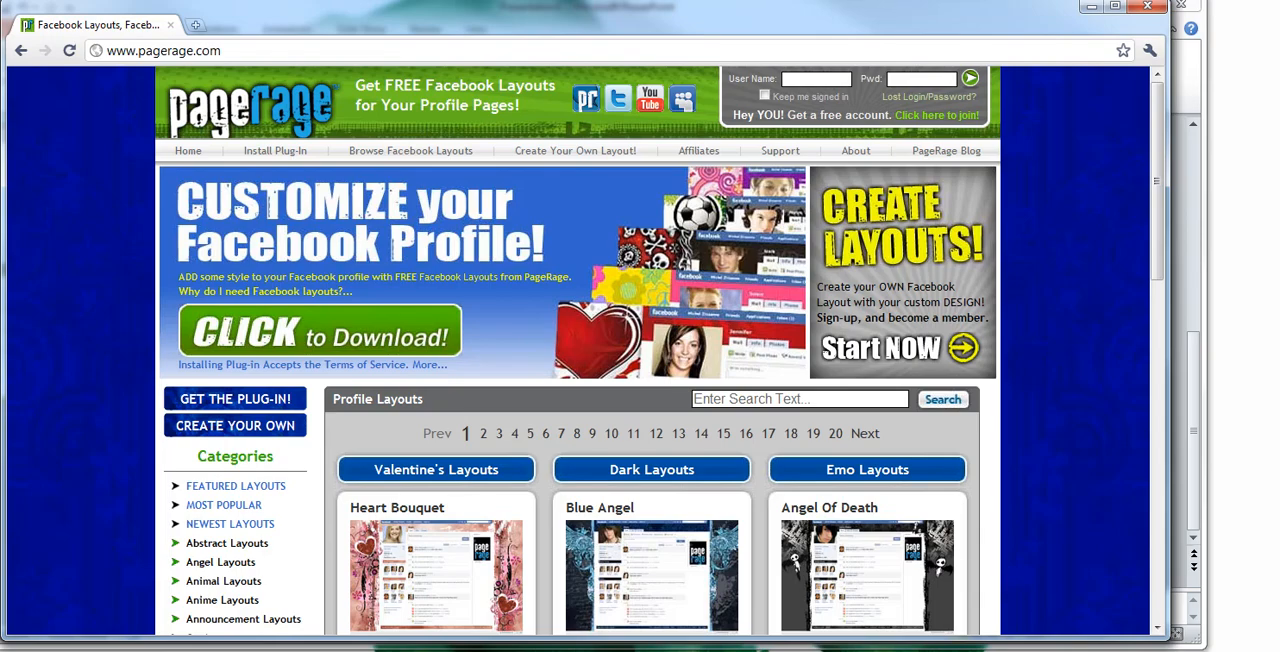
{"action": "mouse_move", "coordinate": [714, 440]}
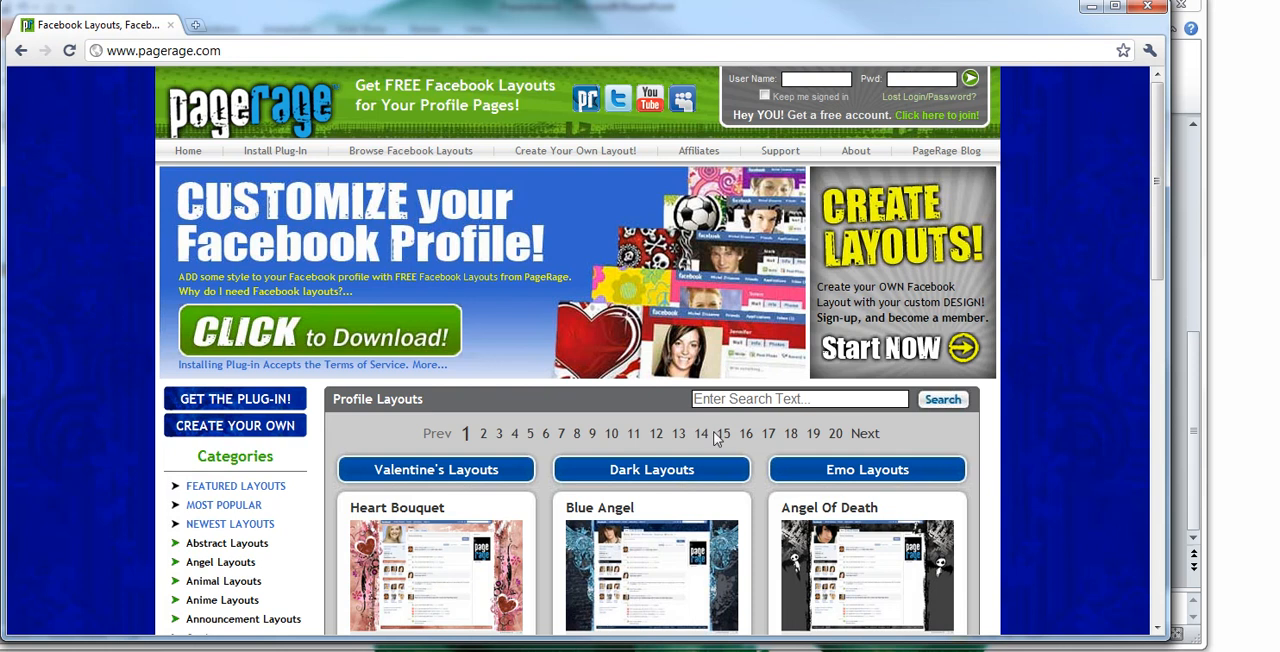
{"action": "mouse_move", "coordinate": [1148, 50]}
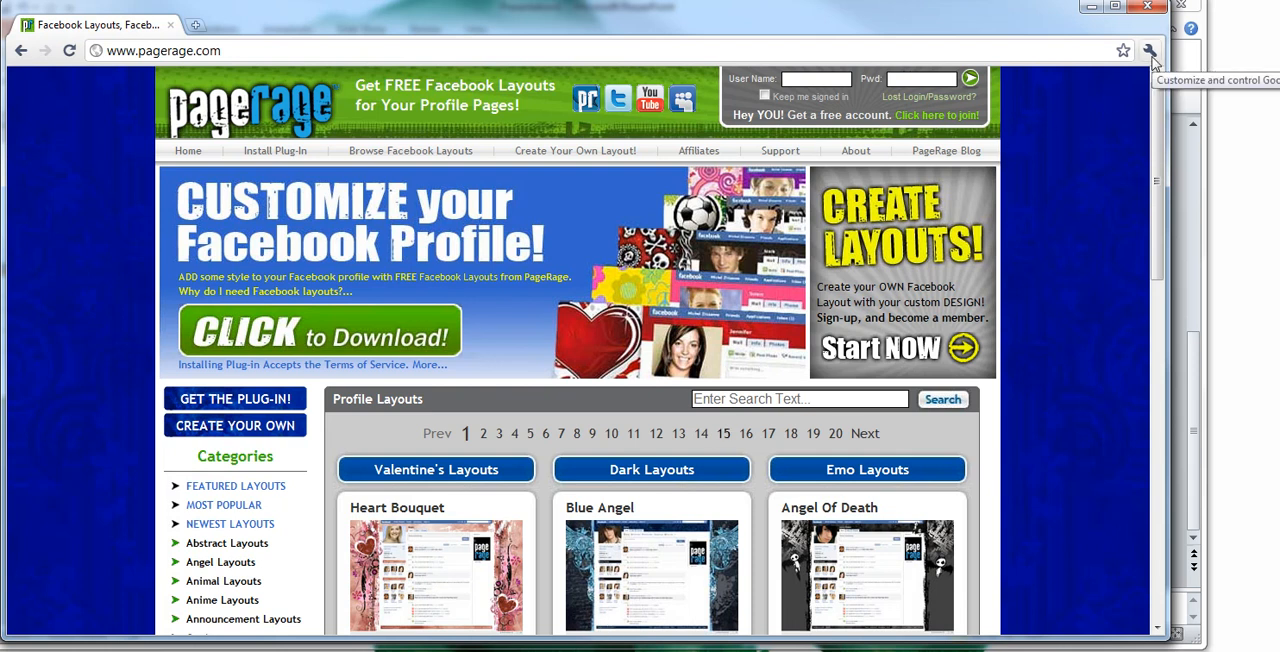
Step: Reach Chrome's Clear browsing data options via the wrench menu's Tools entry
{"action": "left_click", "coordinate": [1150, 50]}
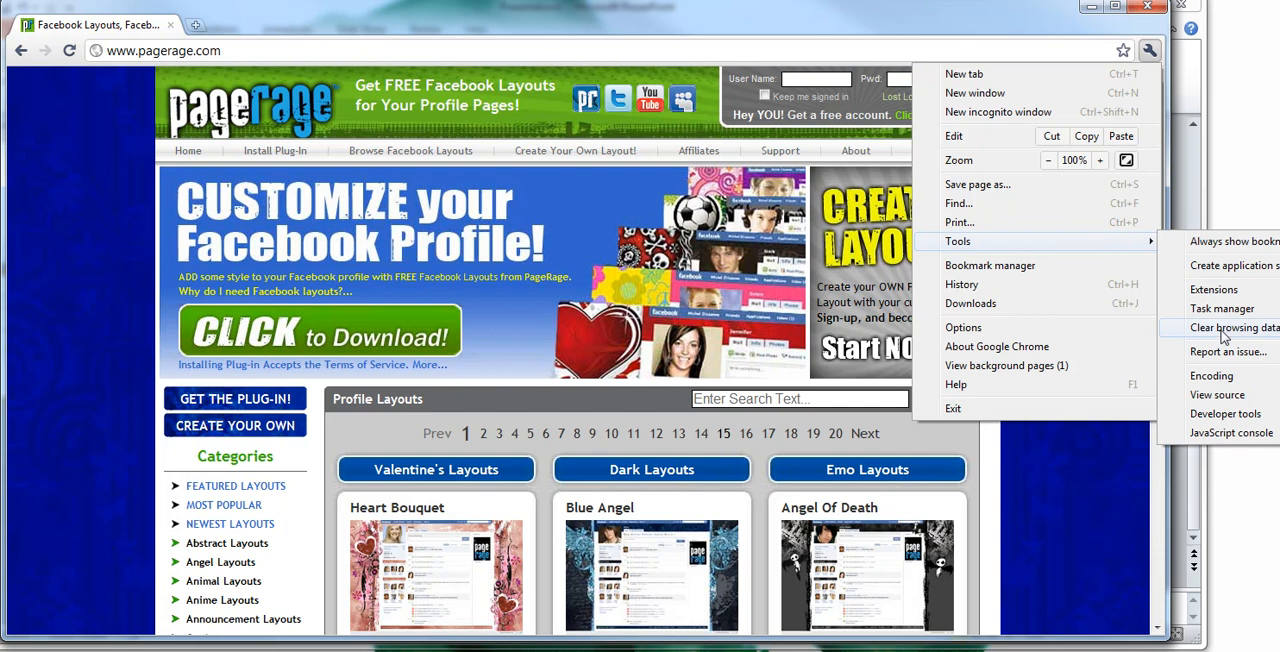
{"action": "left_click", "coordinate": [1230, 328]}
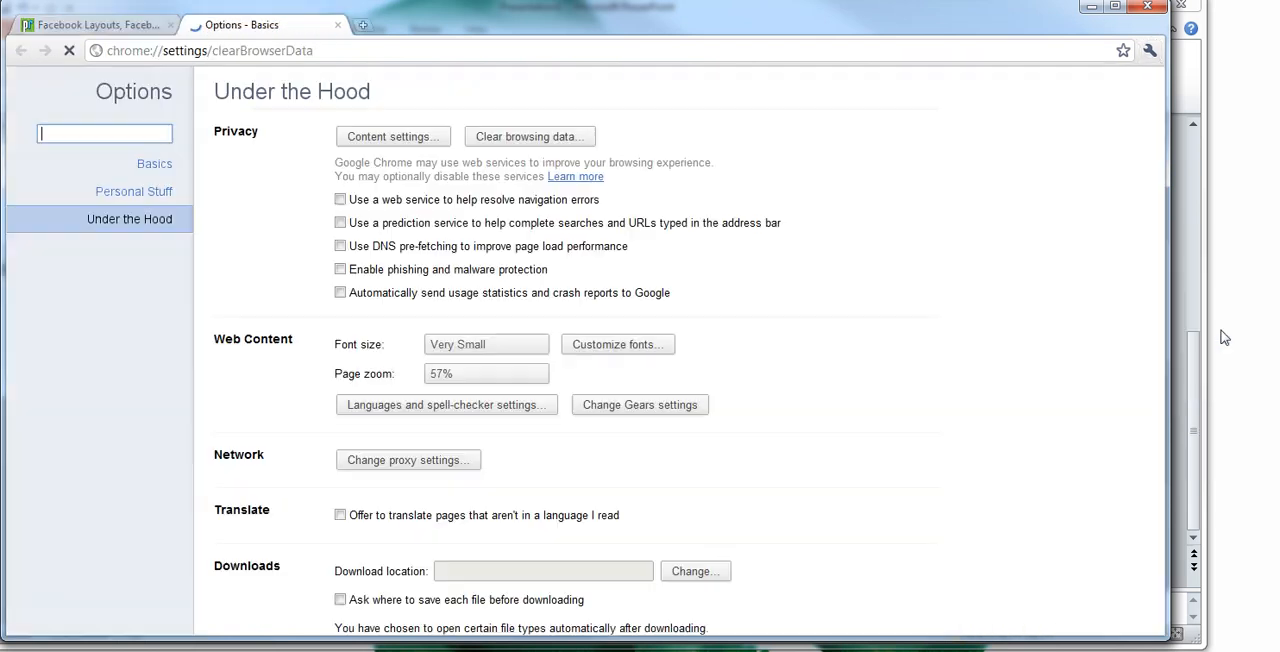
Step: Clear all checked browsing data from the beginning of time and close Chrome
{"action": "left_click", "coordinate": [528, 136]}
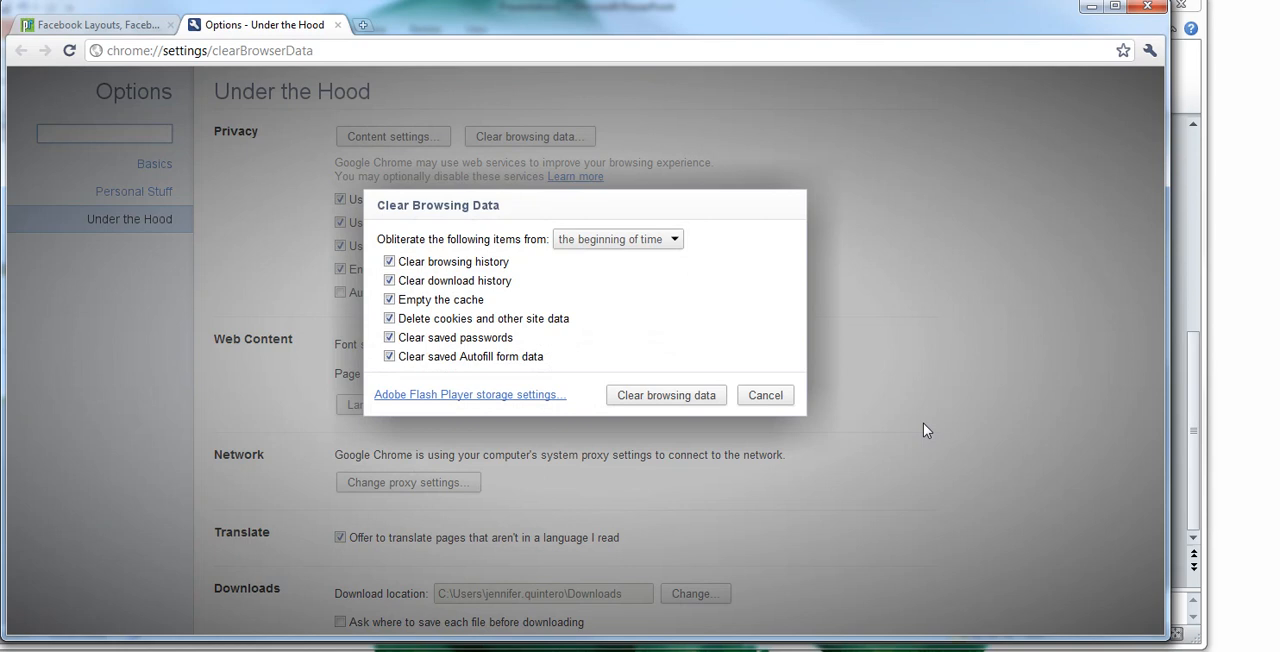
{"action": "mouse_move", "coordinate": [748, 364]}
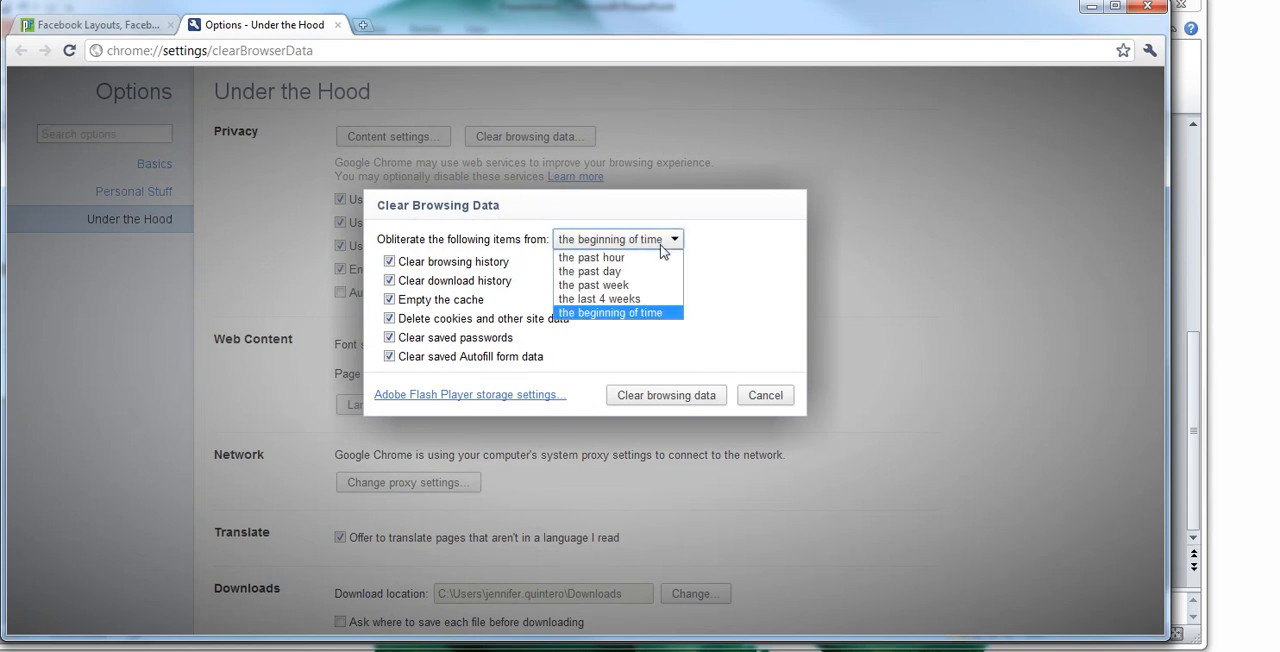
{"action": "left_click", "coordinate": [610, 312]}
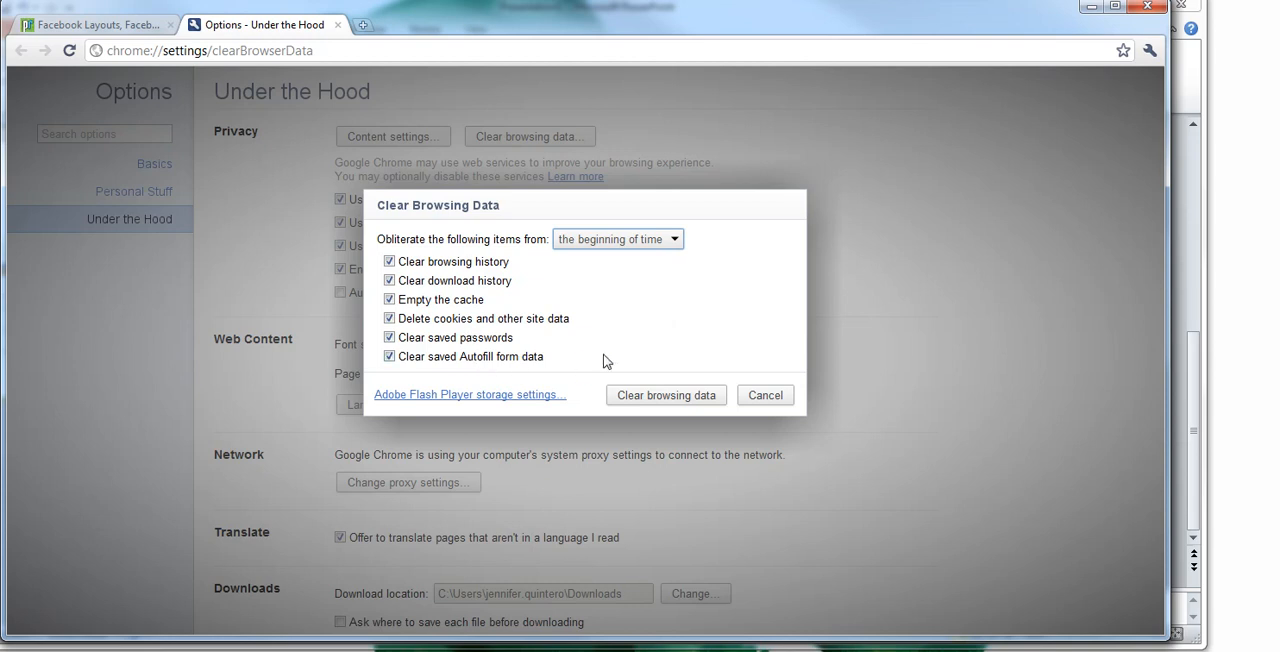
{"action": "mouse_move", "coordinate": [644, 334]}
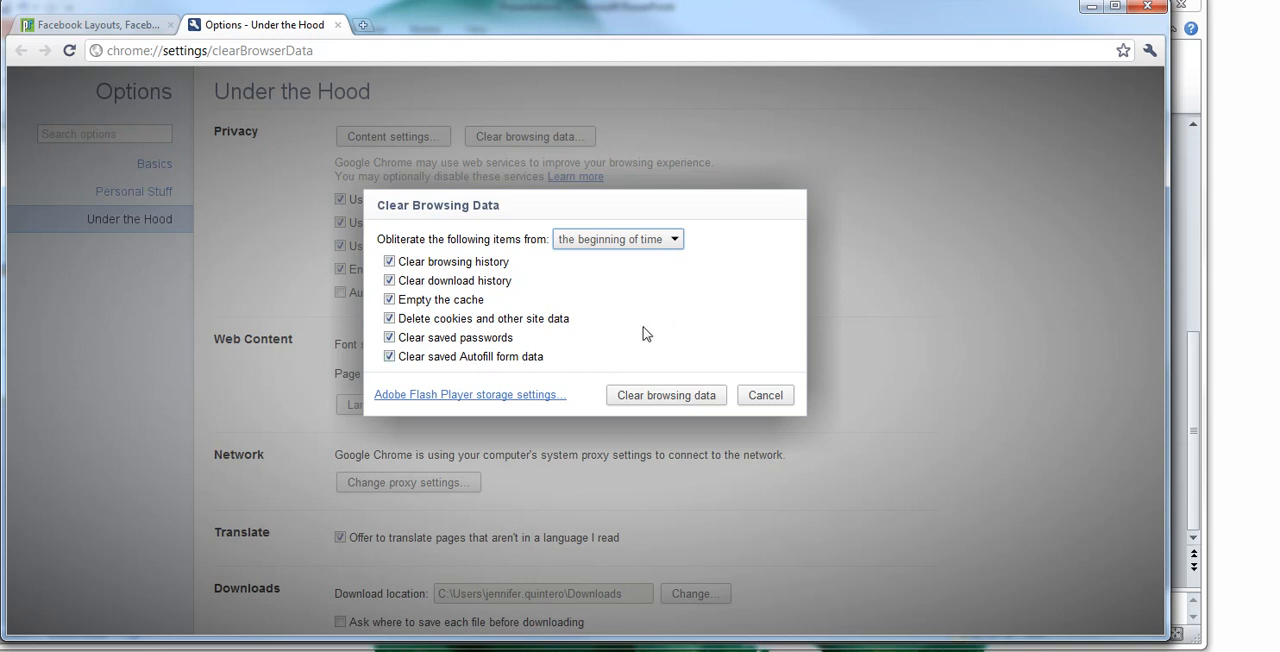
{"action": "mouse_move", "coordinate": [656, 330]}
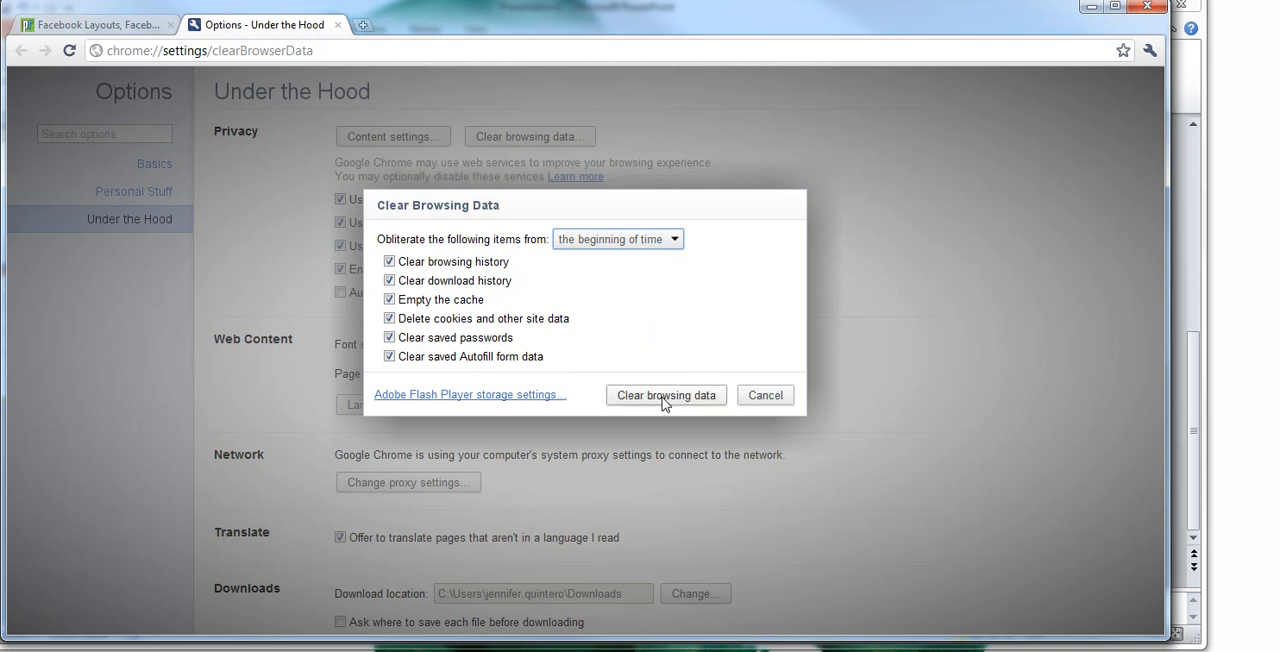
{"action": "left_click", "coordinate": [666, 394]}
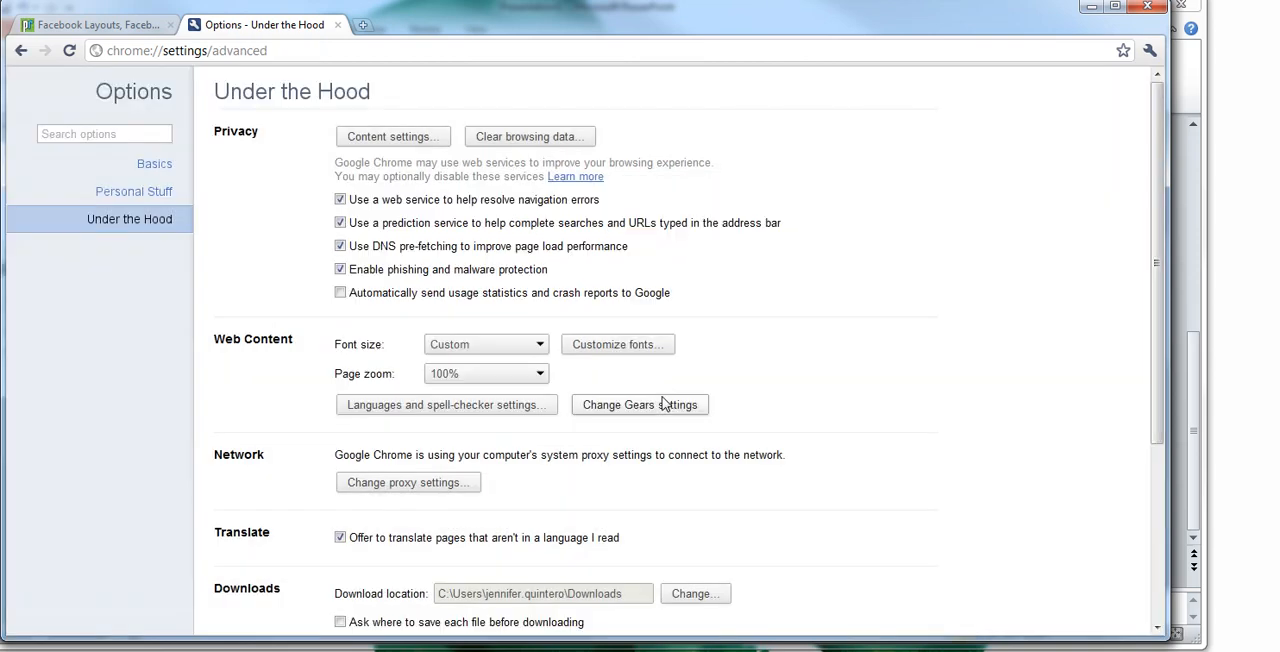
{"action": "mouse_move", "coordinate": [1148, 8]}
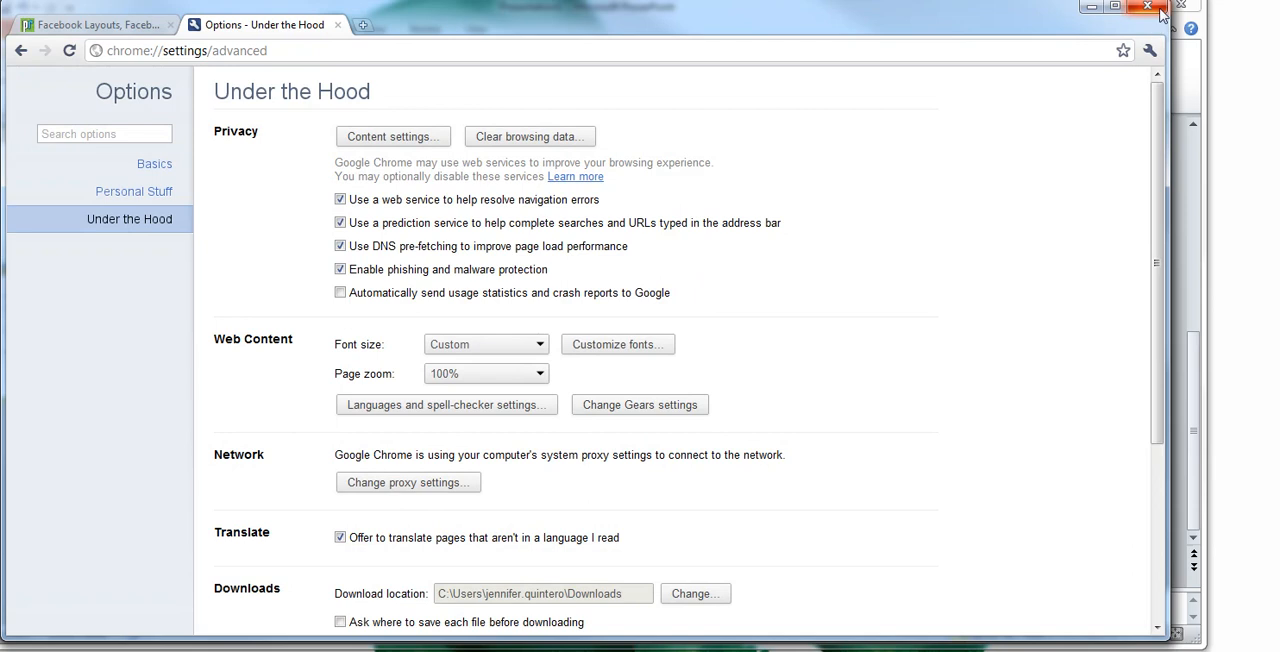
{"action": "left_click", "coordinate": [1148, 8]}
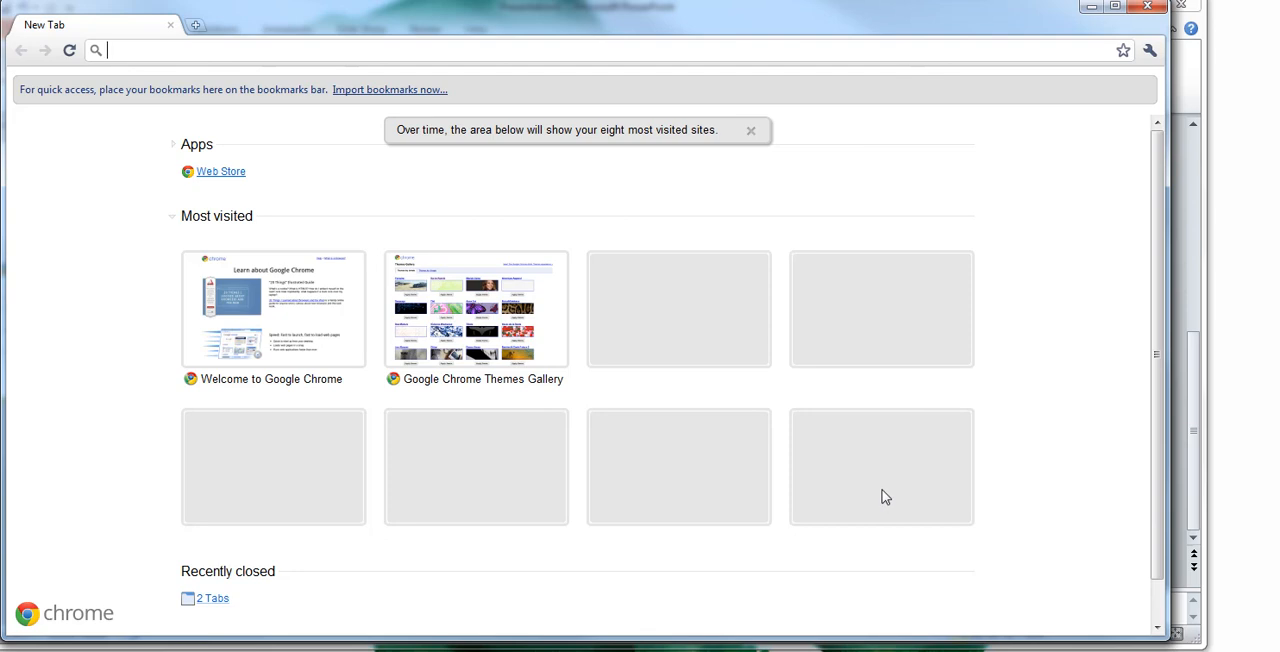
{"action": "mouse_move", "coordinate": [1062, 480]}
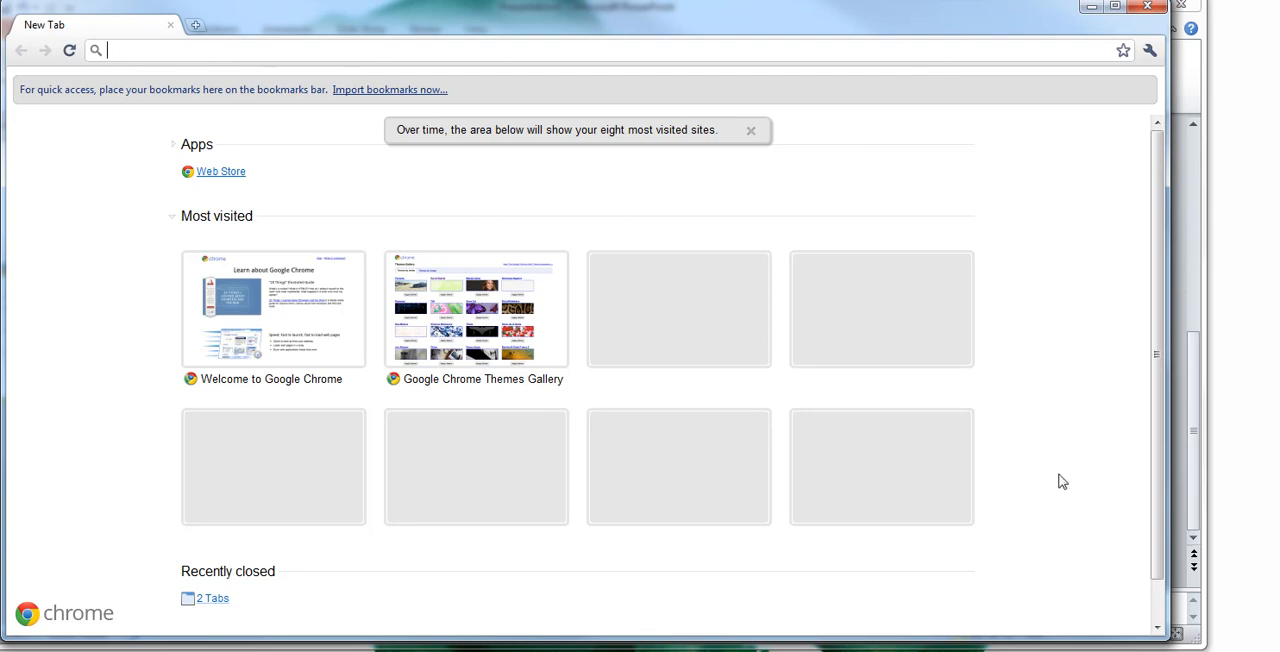
{"action": "mouse_move", "coordinate": [372, 174]}
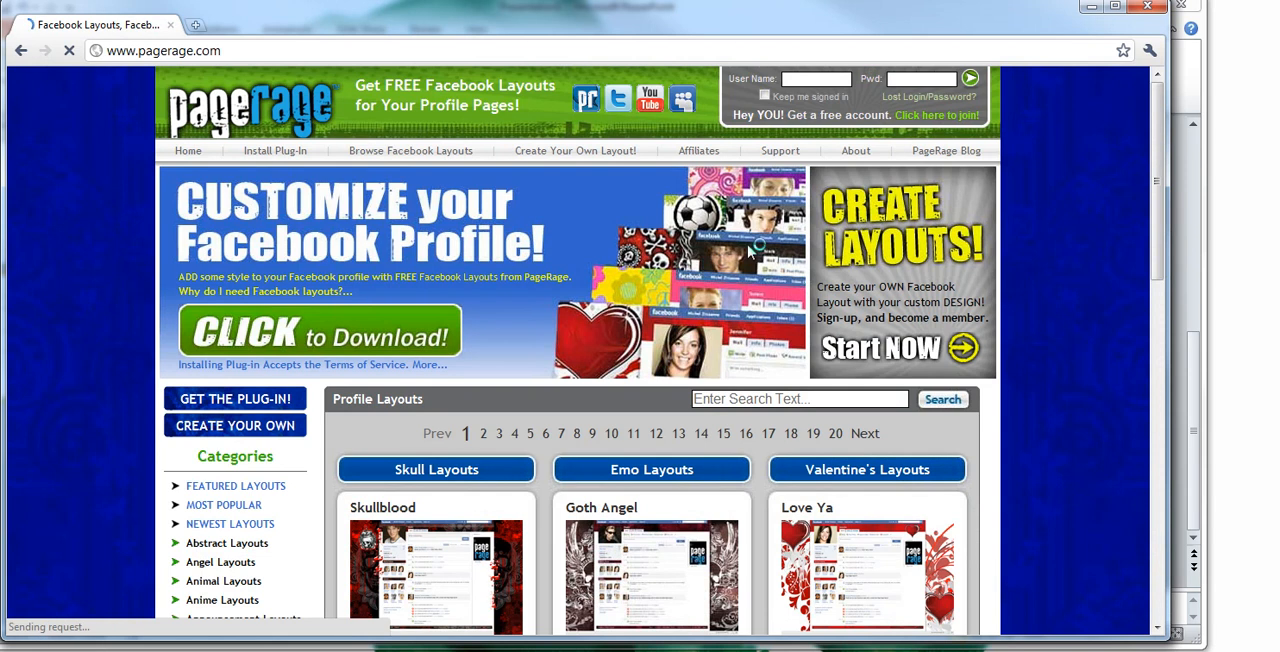
Step: Select the Flower Splendor layout for all Facebook pages and head to Facebook
{"action": "scroll", "scroll_direction": "down", "scroll_amount": 3}
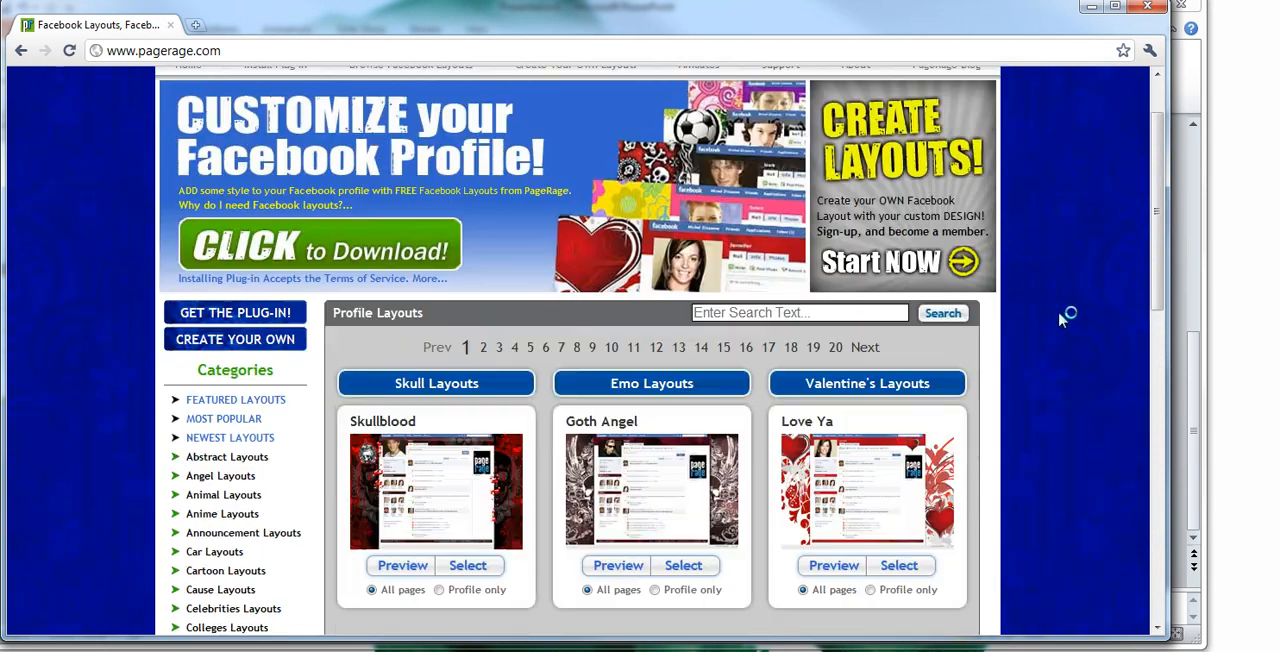
{"action": "scroll", "scroll_direction": "down", "scroll_amount": 3}
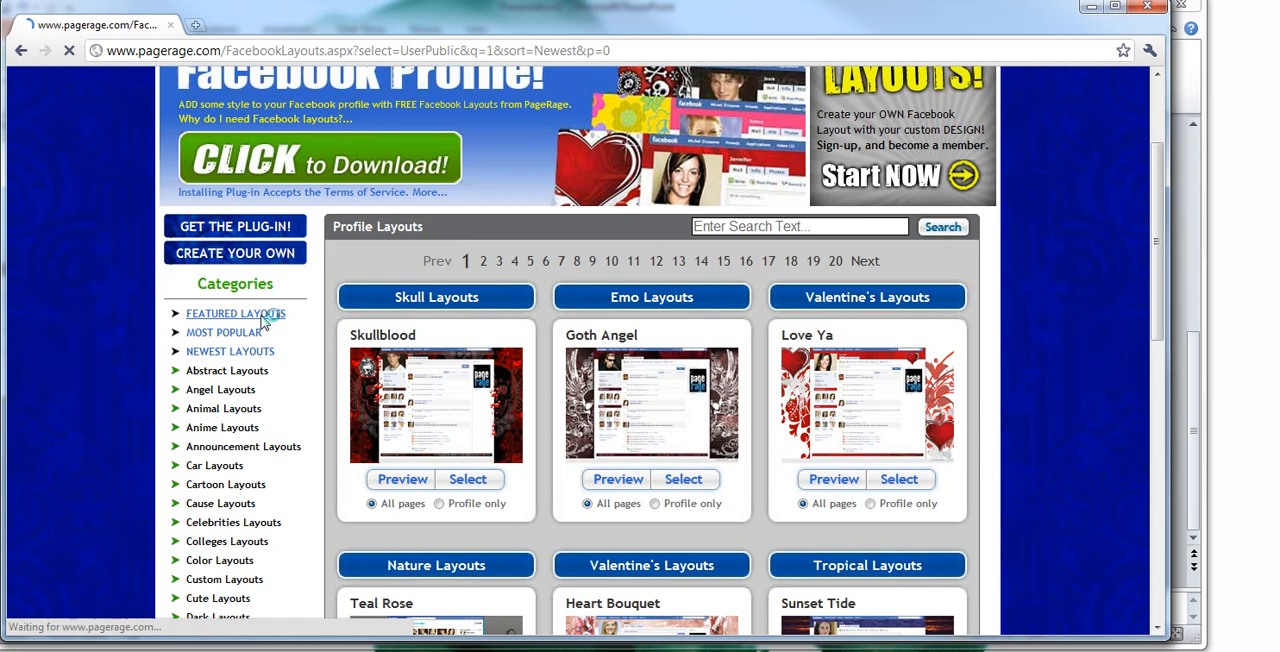
{"action": "scroll", "scroll_direction": "down", "scroll_amount": 3}
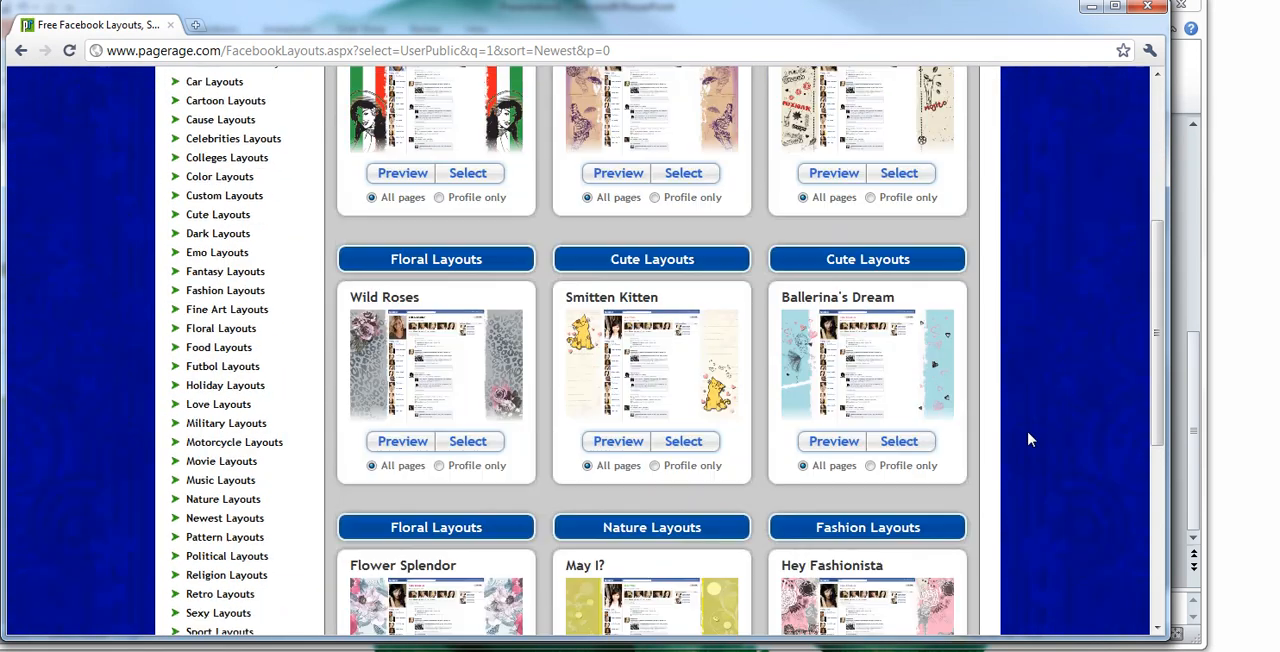
{"action": "scroll", "scroll_direction": "down", "scroll_amount": 3}
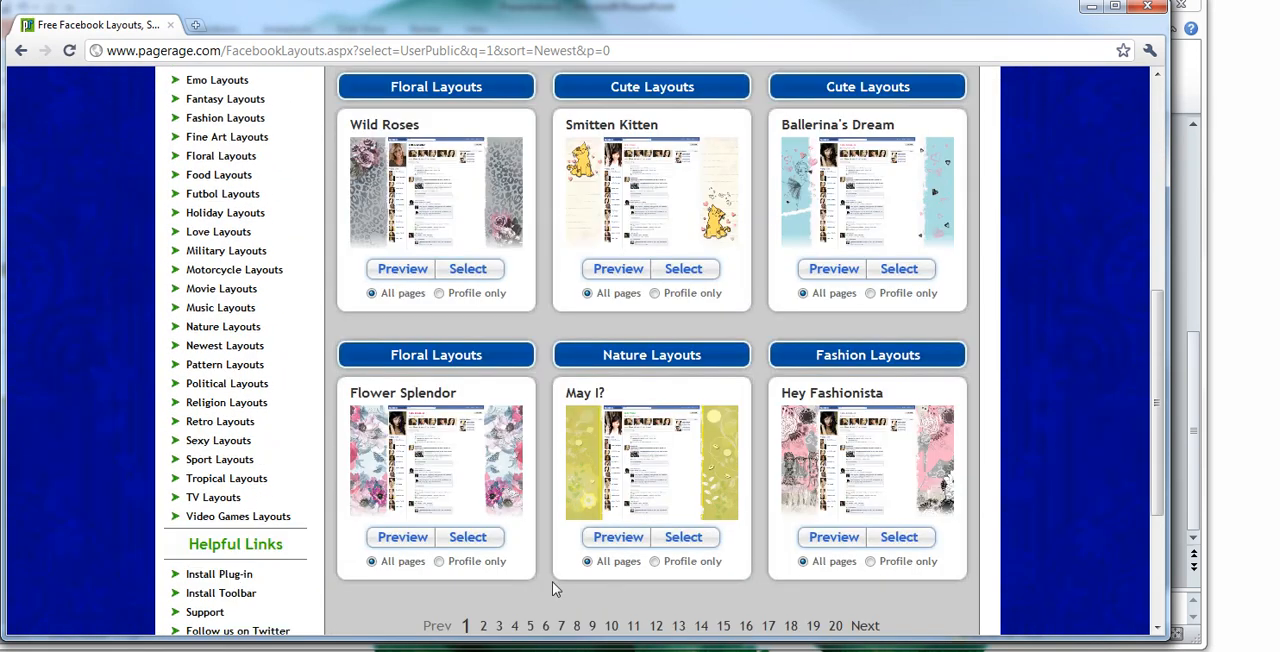
{"action": "left_click", "coordinate": [468, 536]}
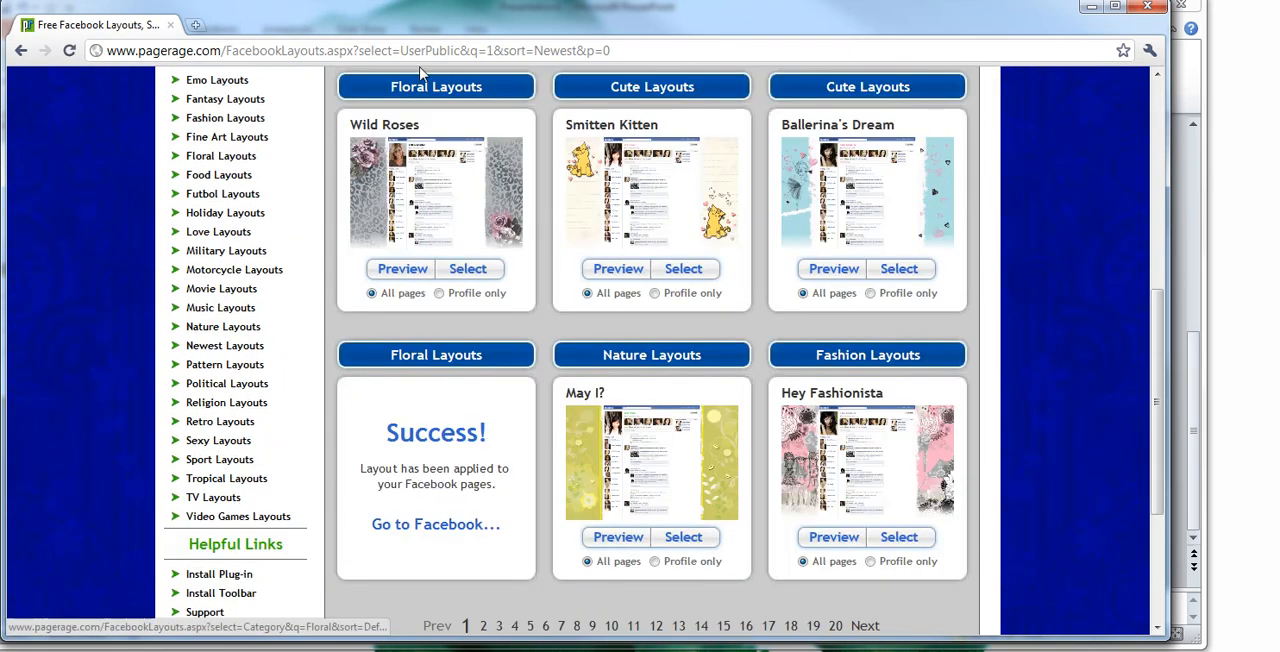
{"action": "type", "text": "facebook.com"}
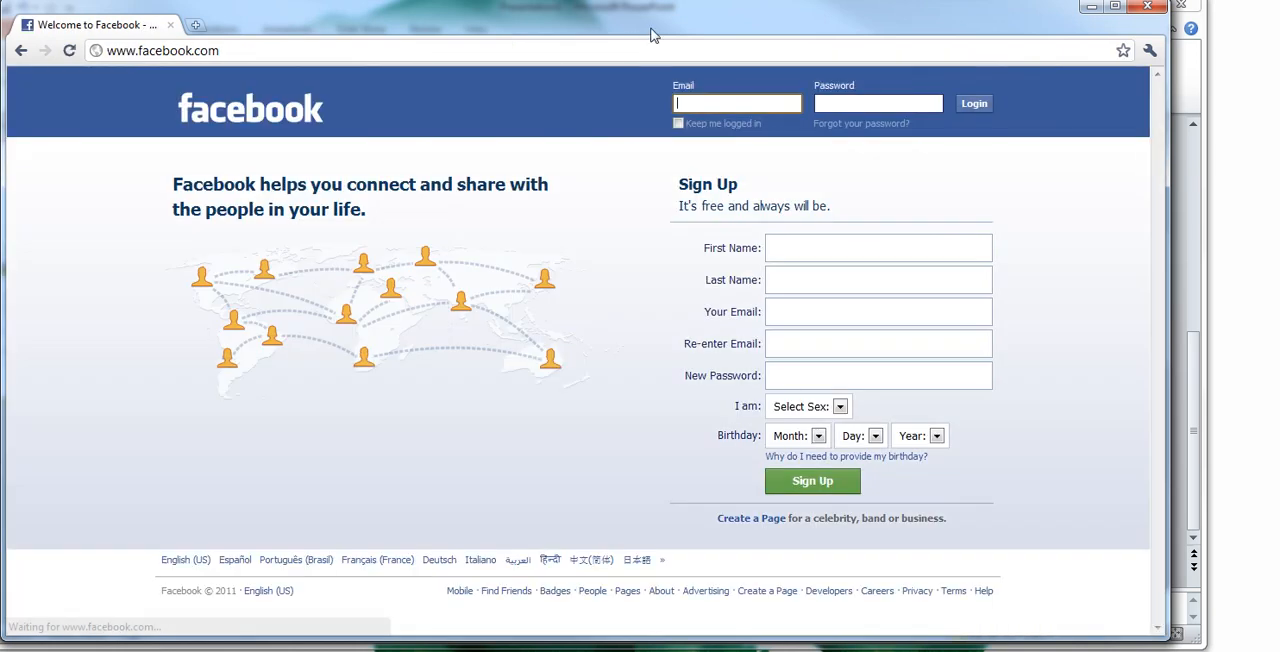
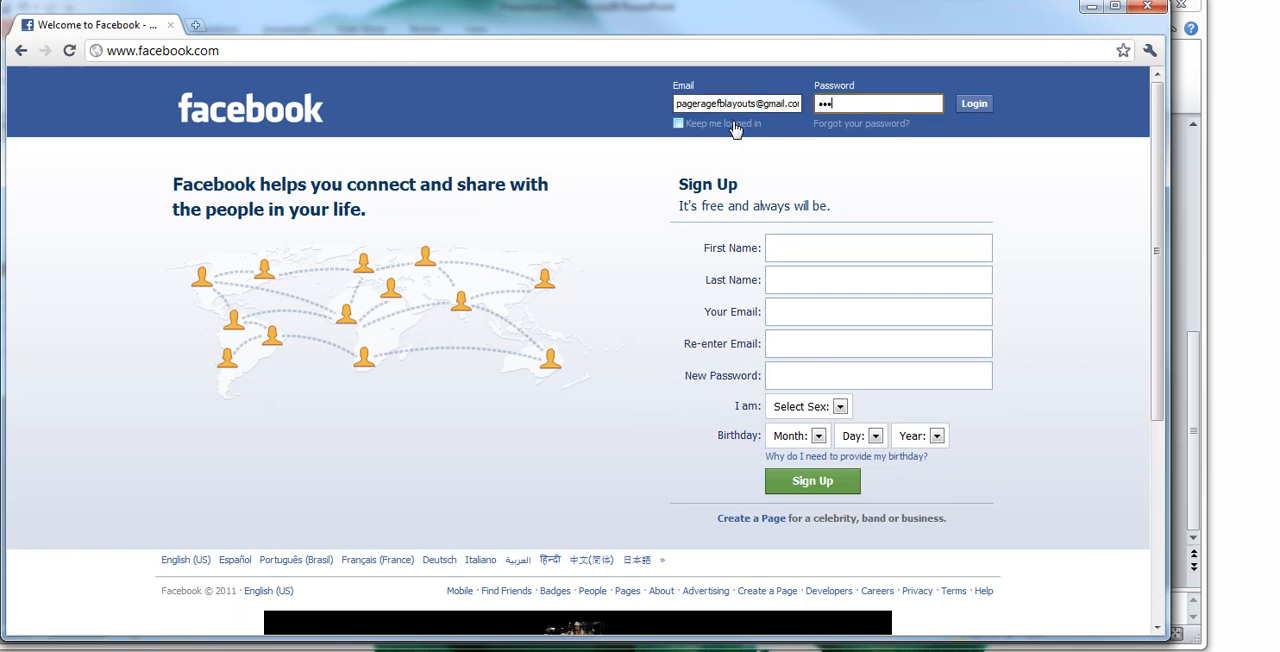
Step: Log into Facebook with the login remembered and reload home to show the layout
{"action": "left_click", "coordinate": [972, 104]}
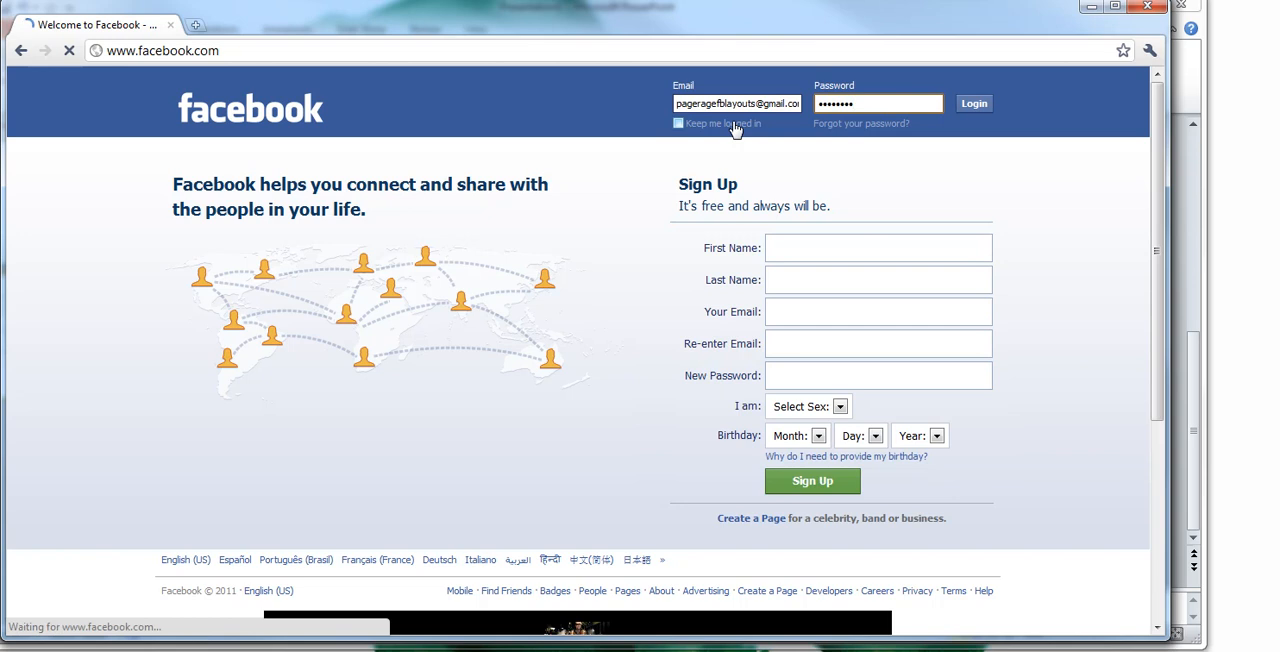
{"action": "left_click", "coordinate": [972, 104]}
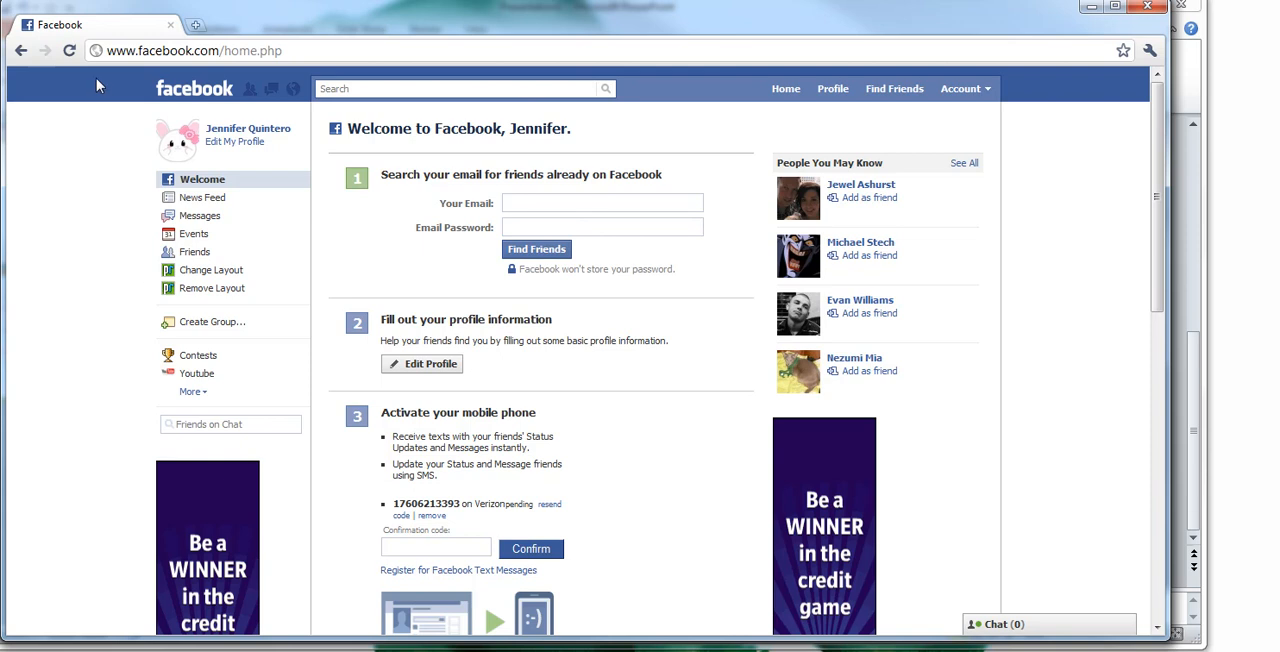
{"action": "mouse_move", "coordinate": [70, 52]}
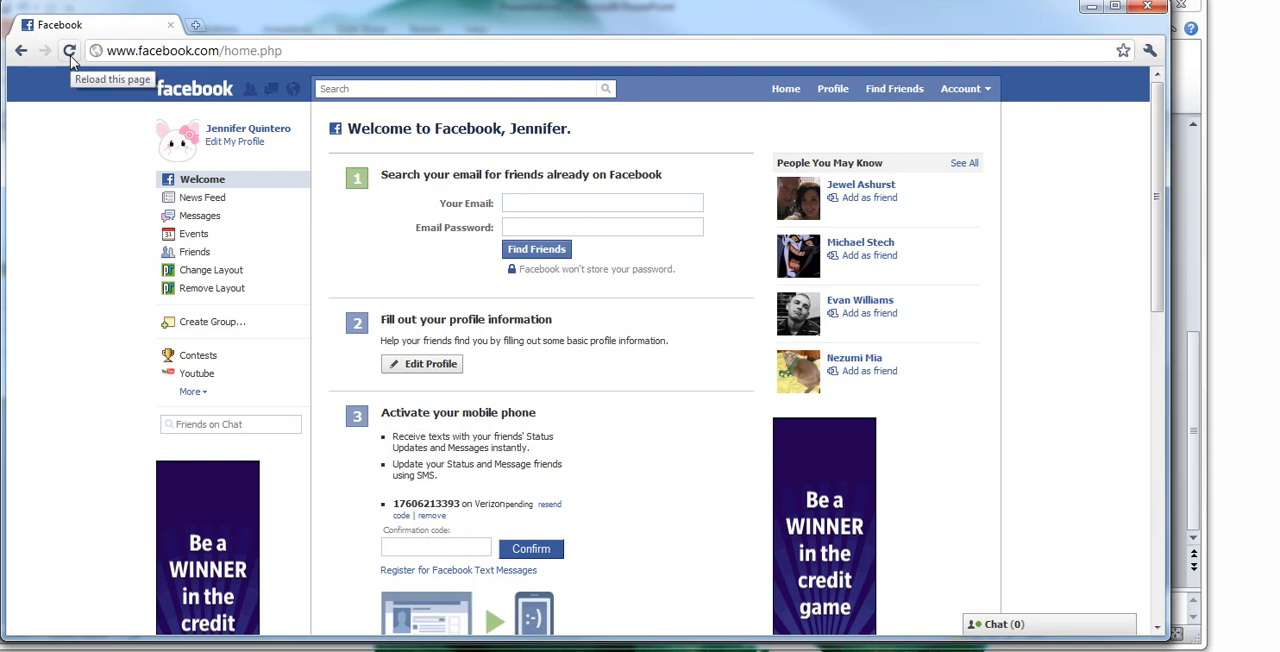
{"action": "left_click", "coordinate": [68, 50]}
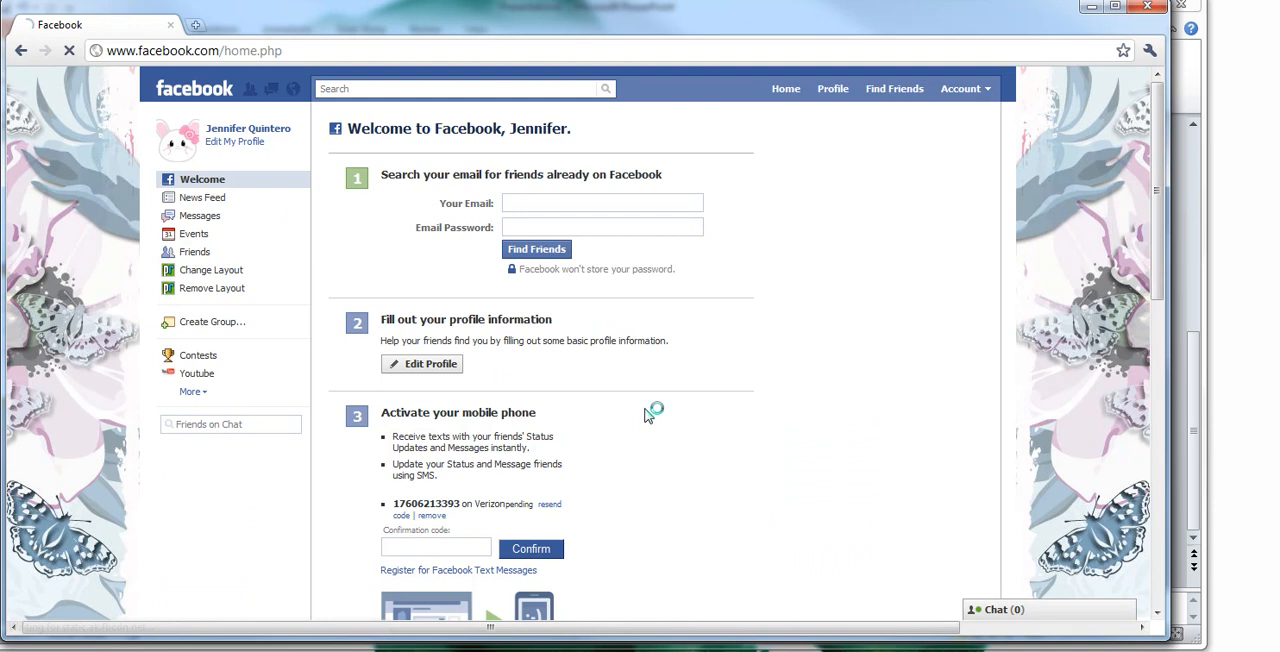
Step: Check the Flower Splendor layout on the profile page, then return to the home page
{"action": "scroll", "scroll_direction": "down", "scroll_amount": 3}
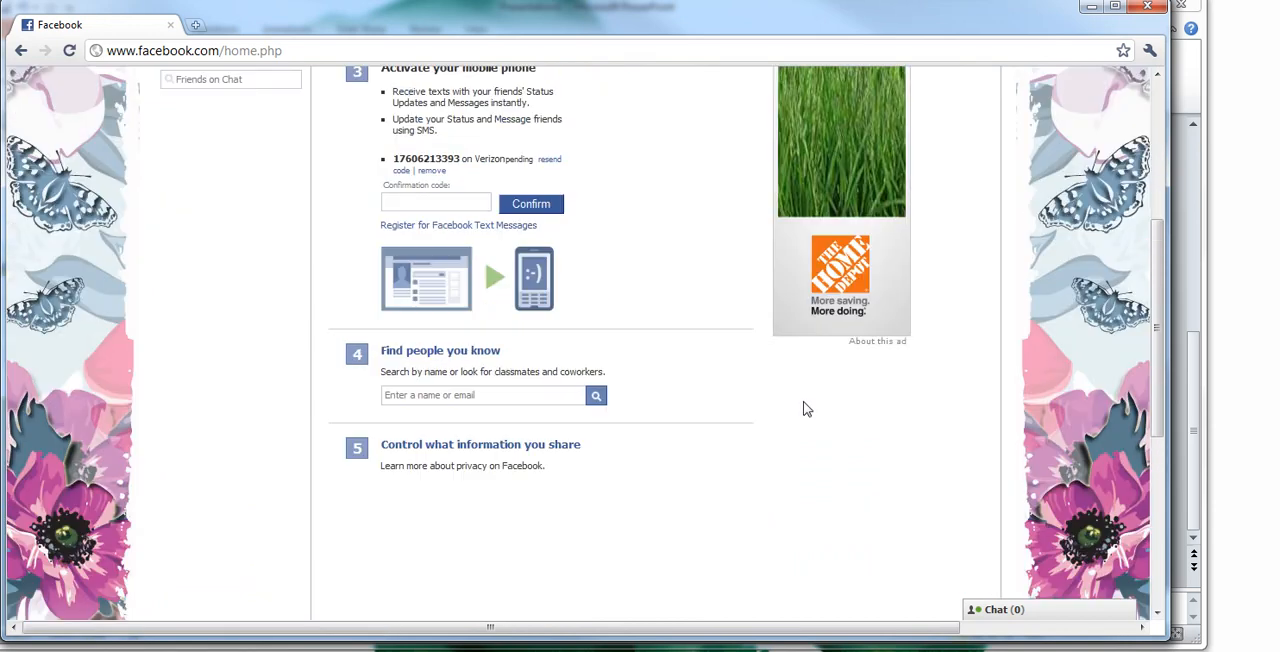
{"action": "left_click", "coordinate": [832, 88]}
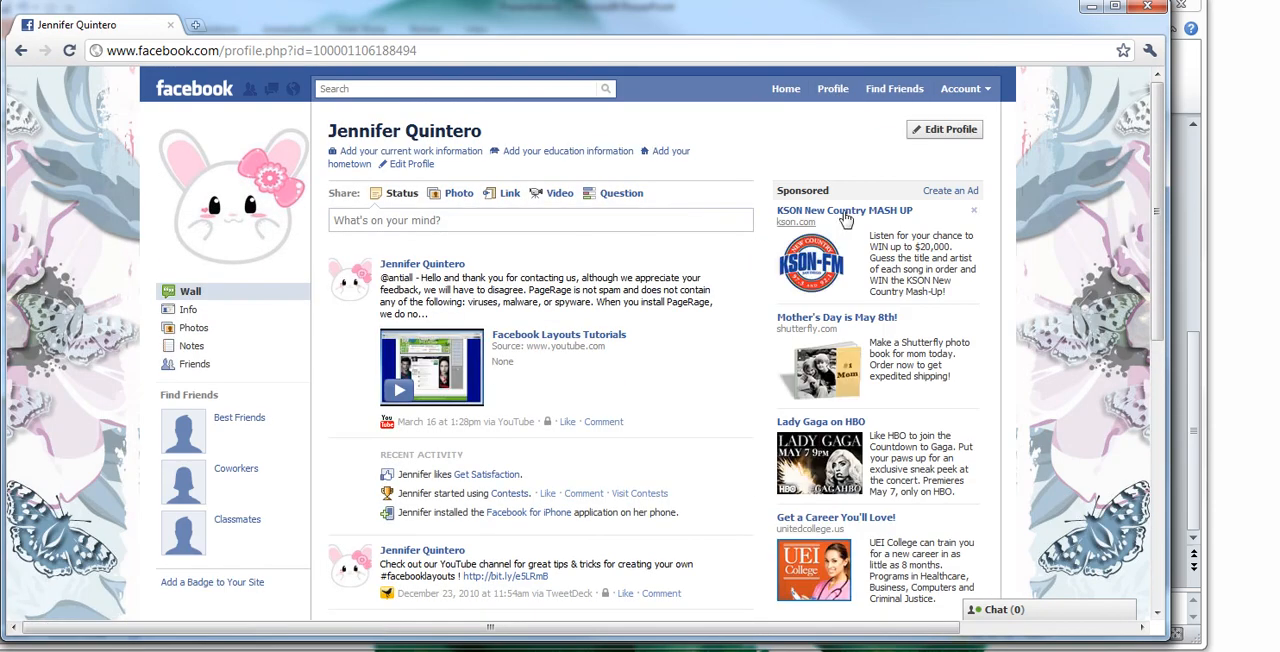
{"action": "left_click", "coordinate": [786, 88]}
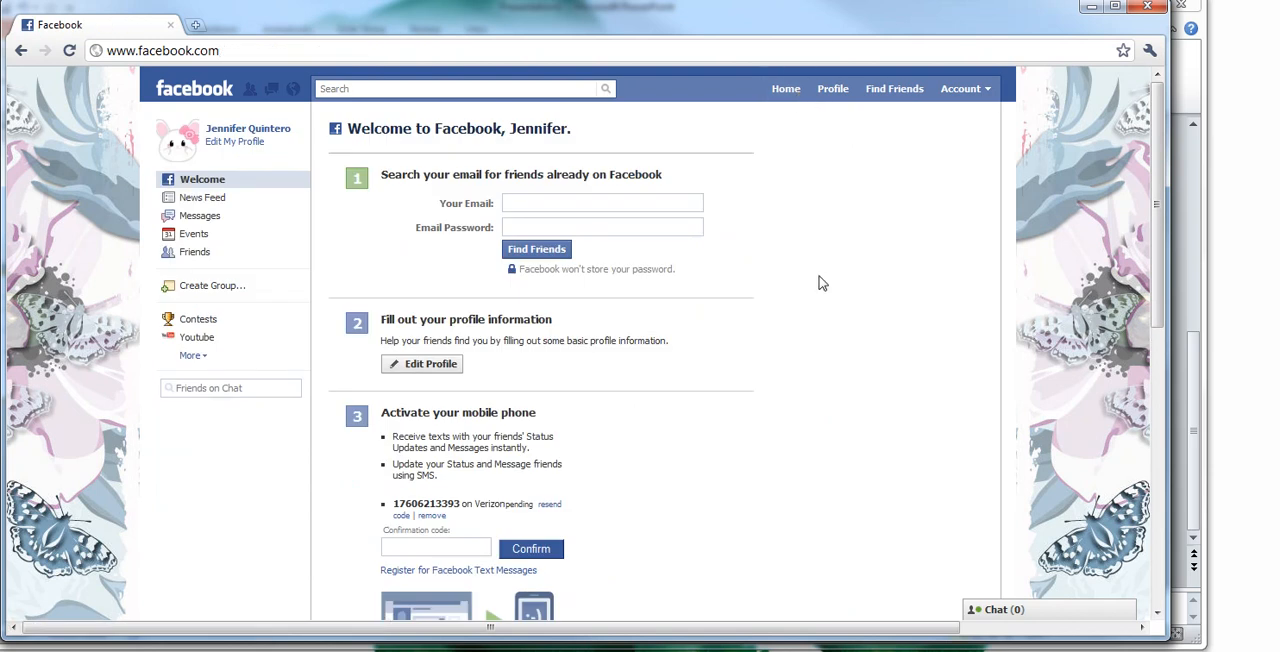
{"action": "mouse_move", "coordinate": [844, 292]}
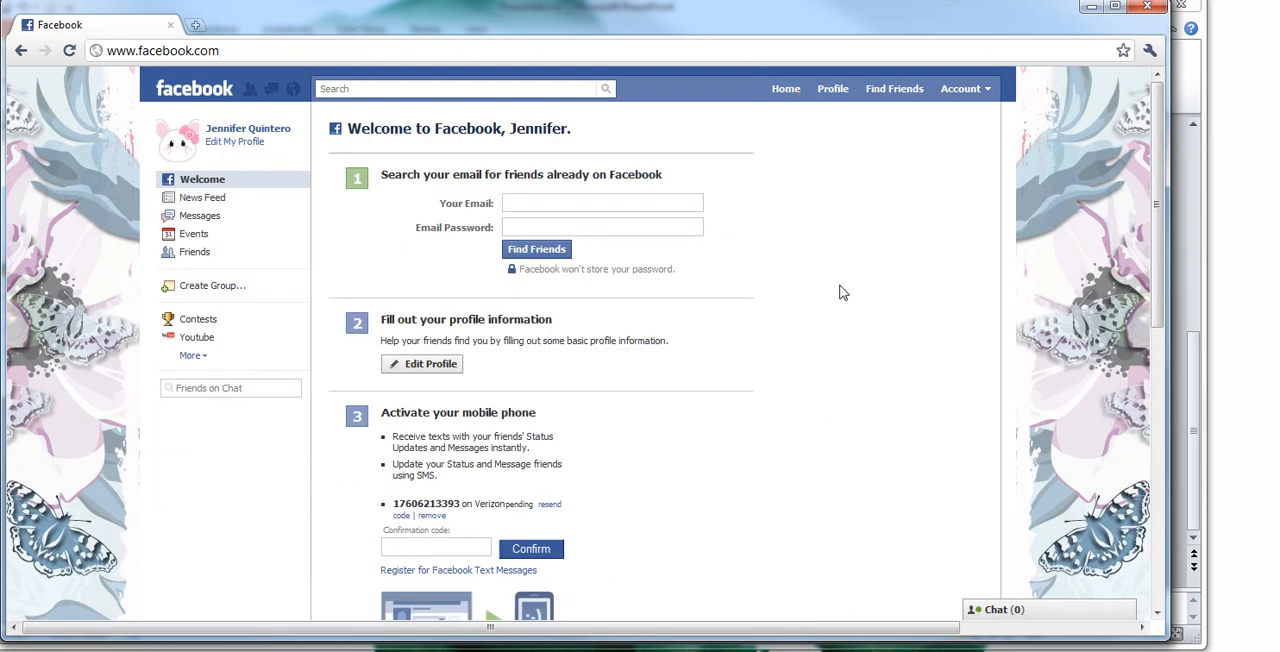
{"action": "mouse_move", "coordinate": [160, 68]}
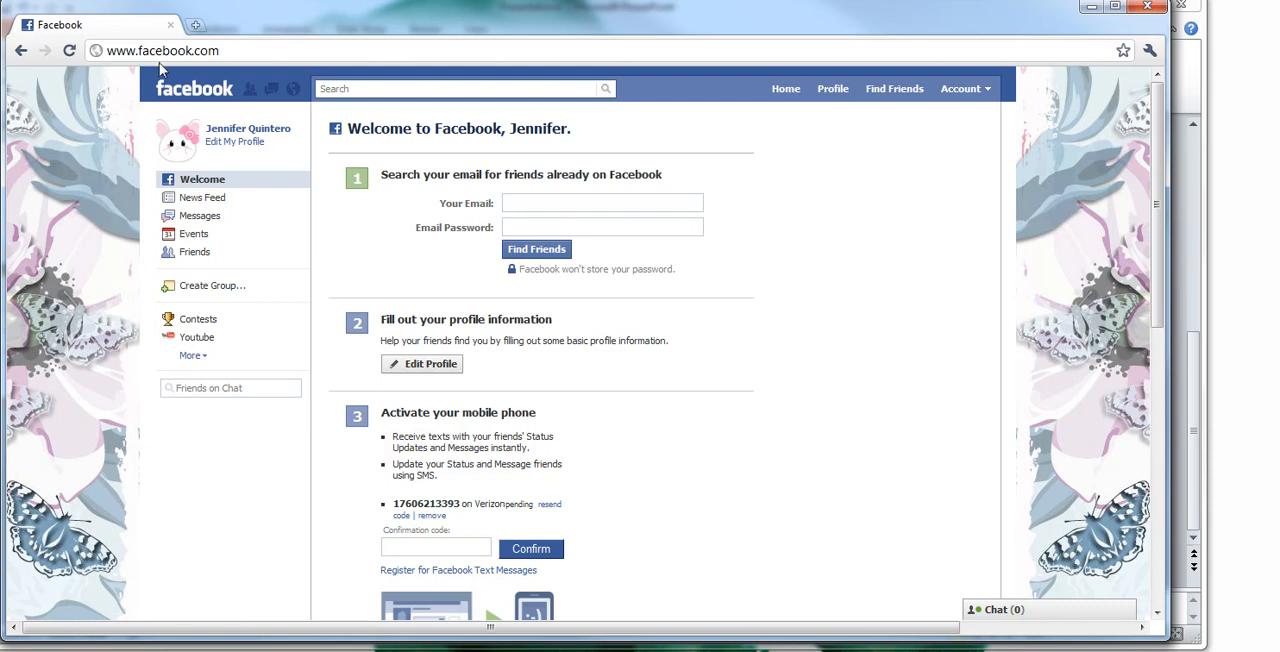
Step: Load pagerage.com in a new tab and go to its Support page of issue categories
{"action": "left_click", "coordinate": [364, 24]}
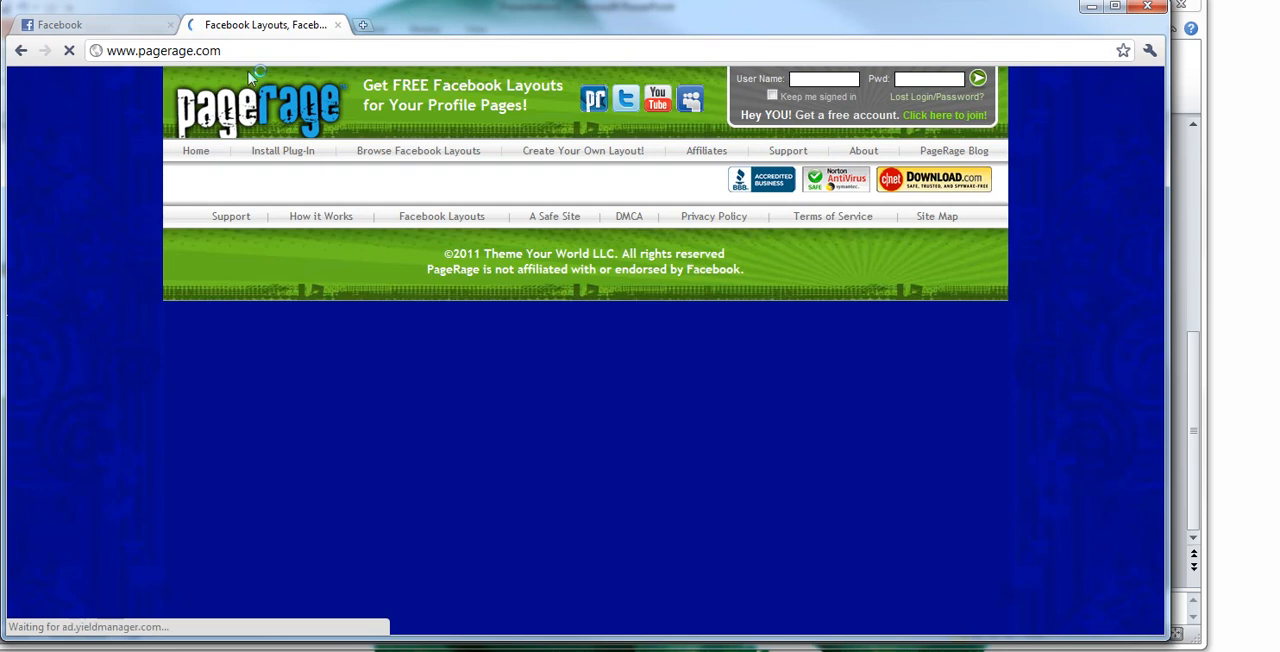
{"action": "left_click", "coordinate": [788, 150]}
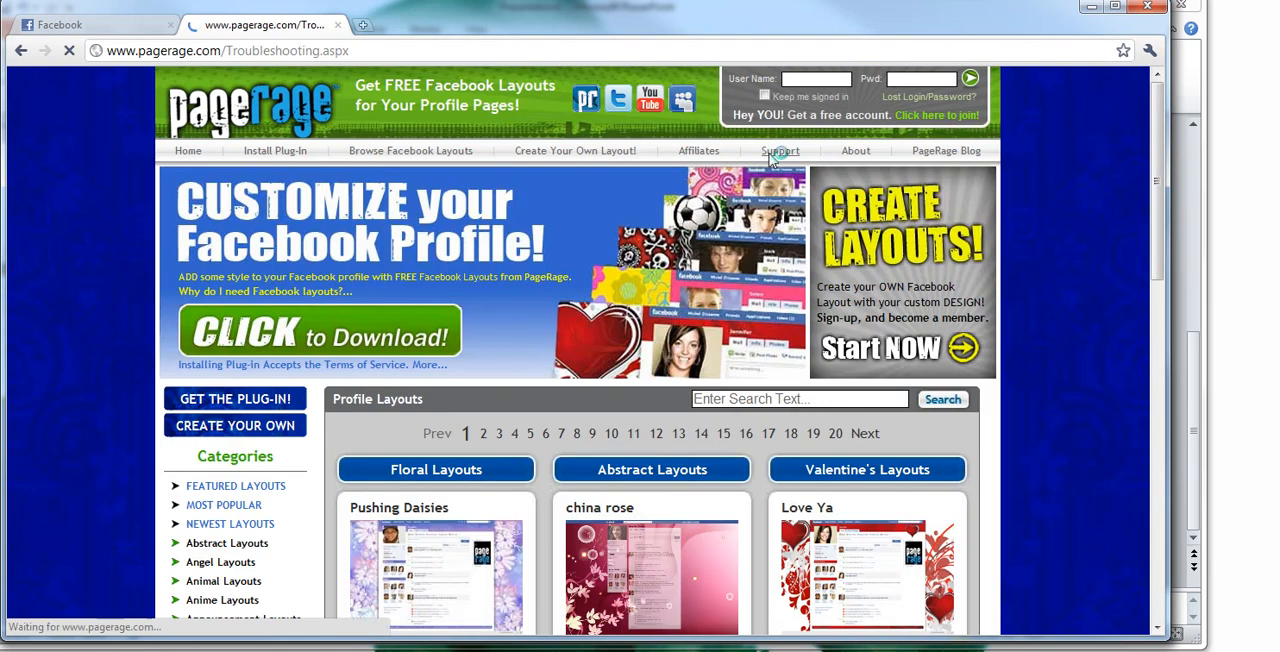
{"action": "left_click", "coordinate": [780, 150]}
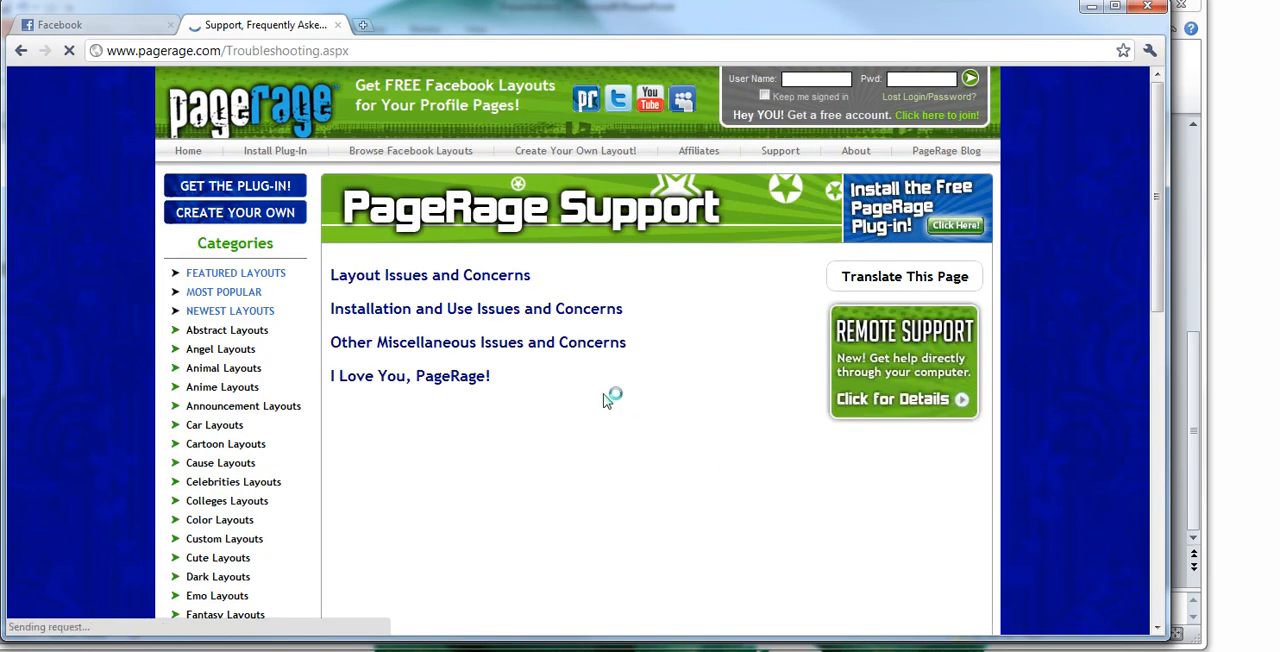
{"action": "left_click", "coordinate": [904, 276]}
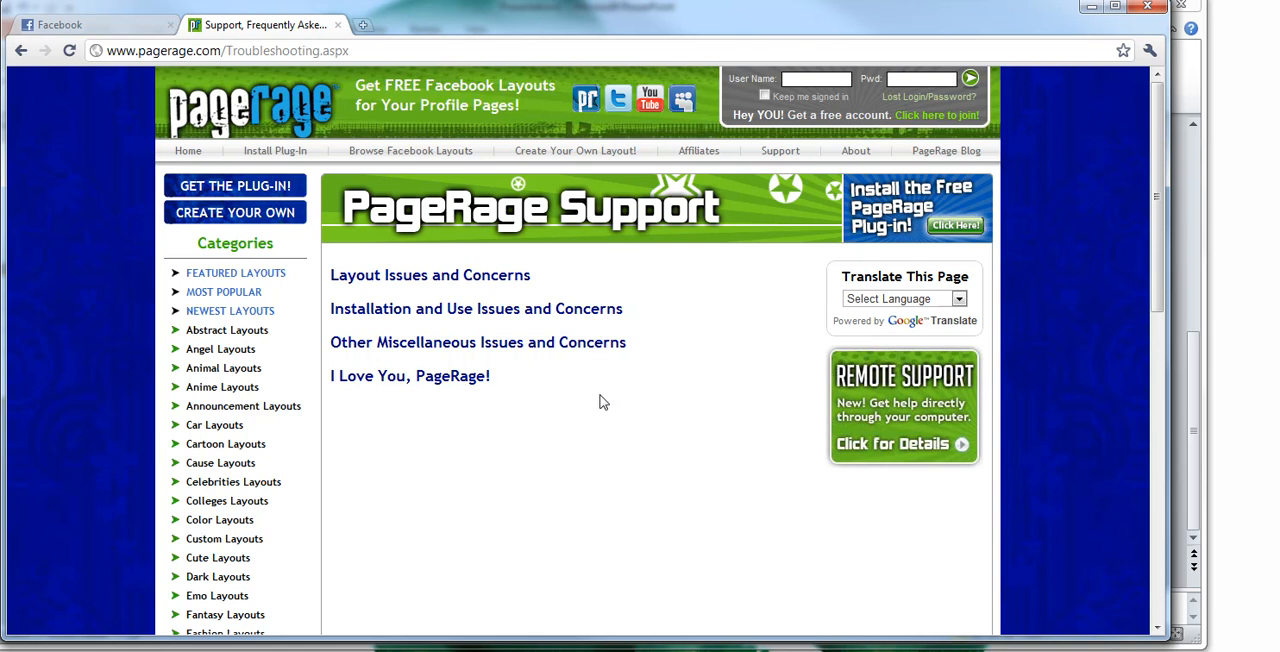
{"action": "mouse_move", "coordinate": [852, 430]}
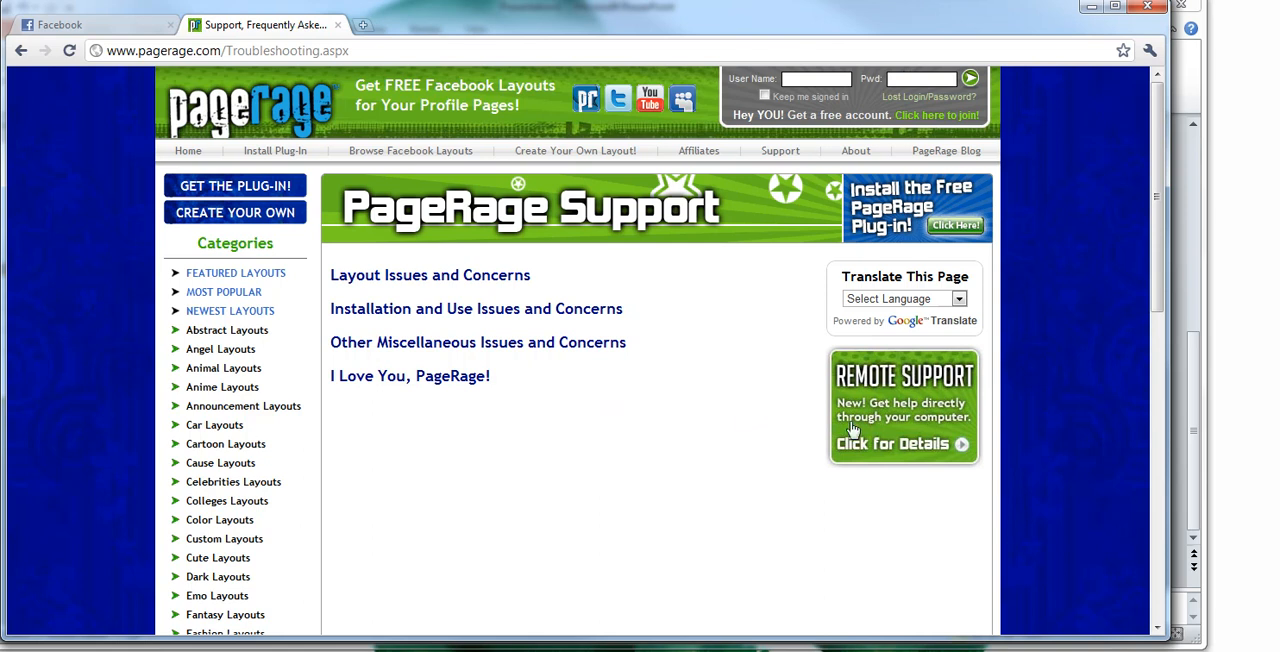
{"action": "mouse_move", "coordinate": [894, 416]}
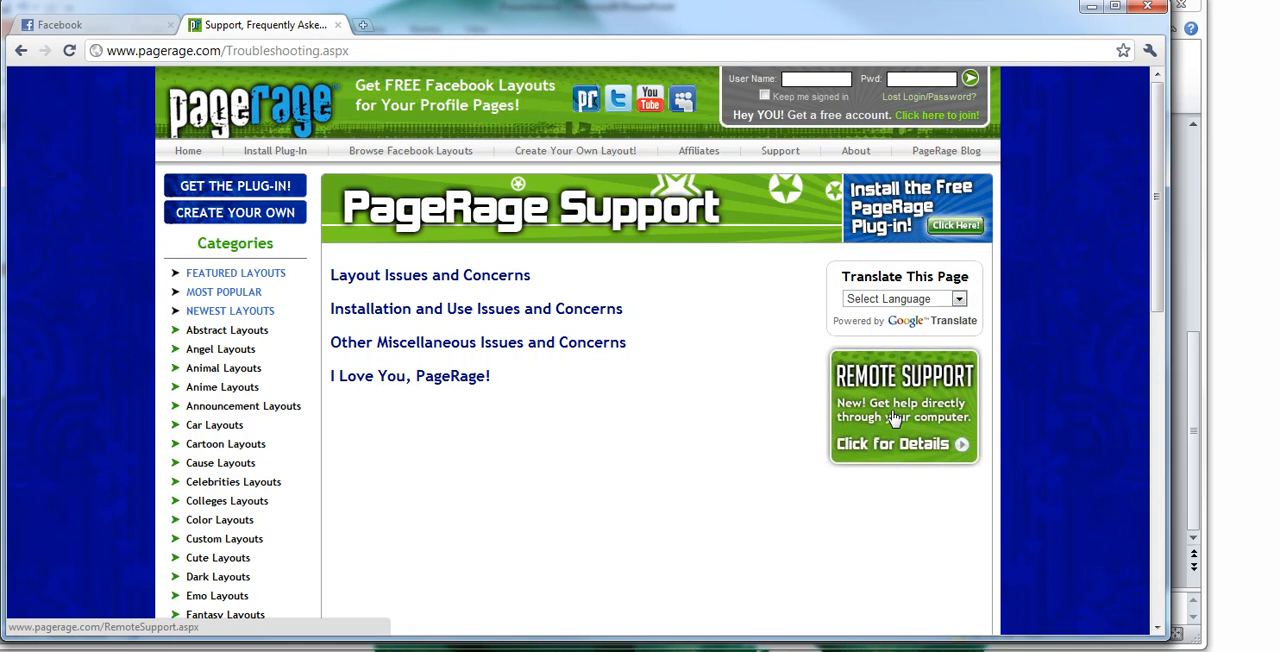
{"action": "mouse_move", "coordinate": [670, 256]}
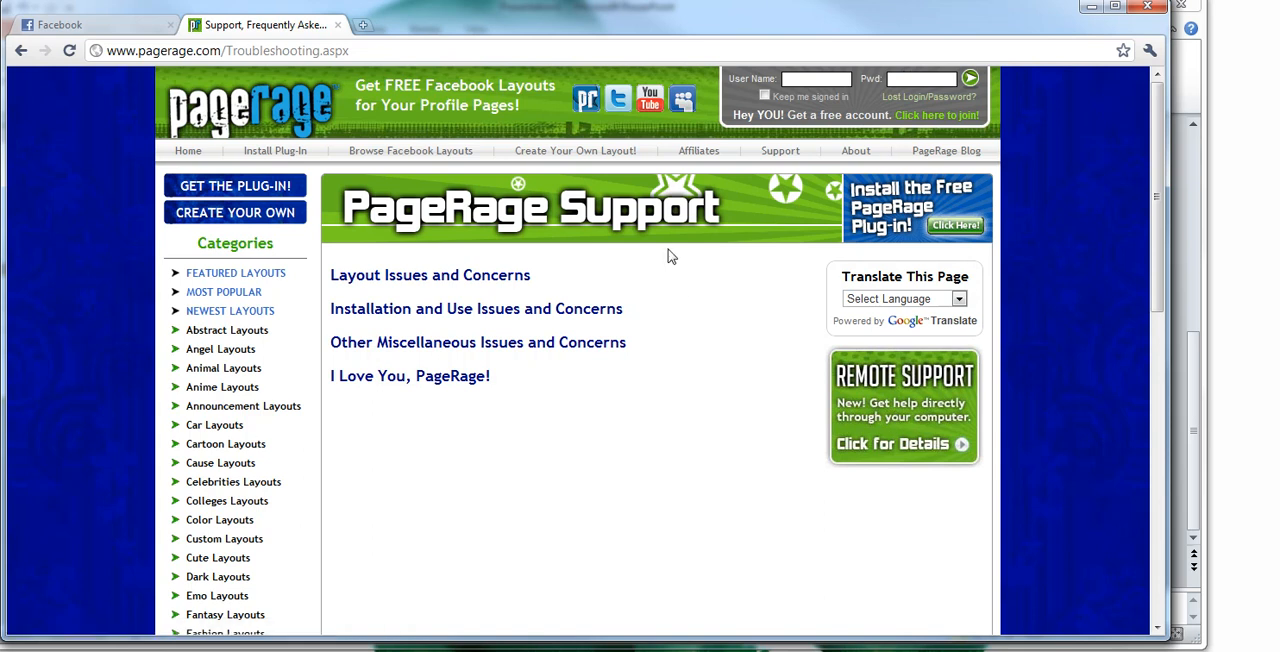
{"action": "mouse_move", "coordinate": [678, 264]}
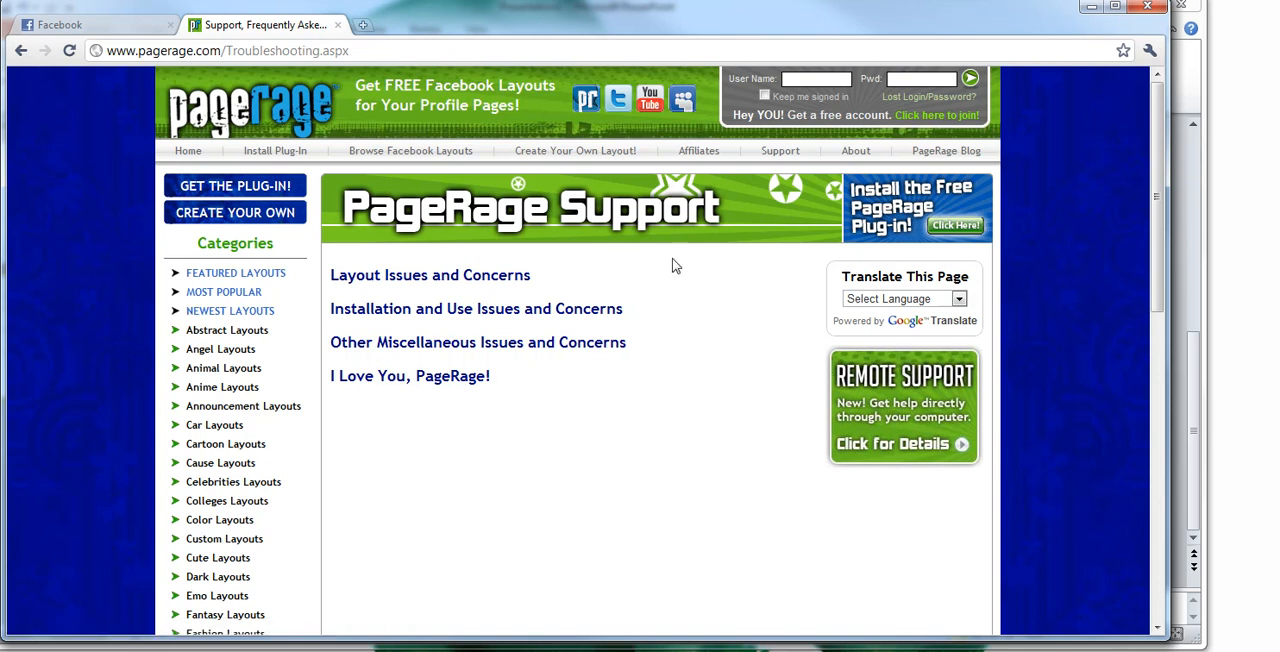
{"action": "mouse_move", "coordinate": [586, 100]}
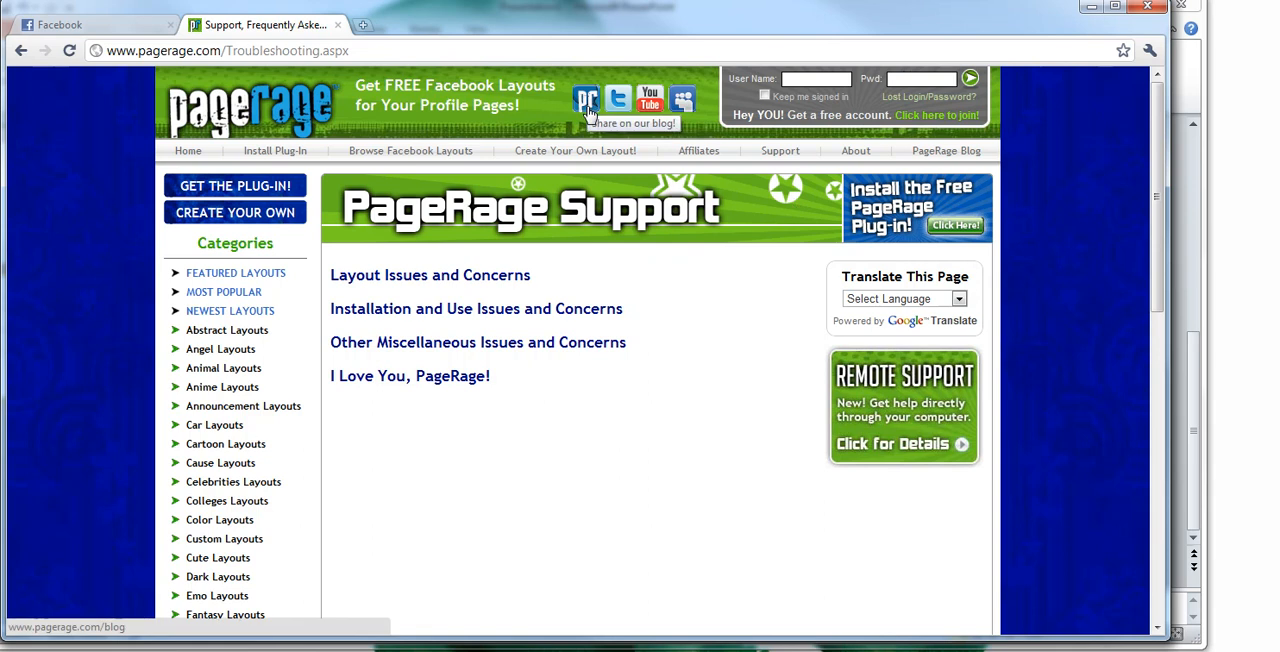
Step: Open the PageRage blog and YouTube channel from the header, returning to Support each time
{"action": "left_click", "coordinate": [632, 124]}
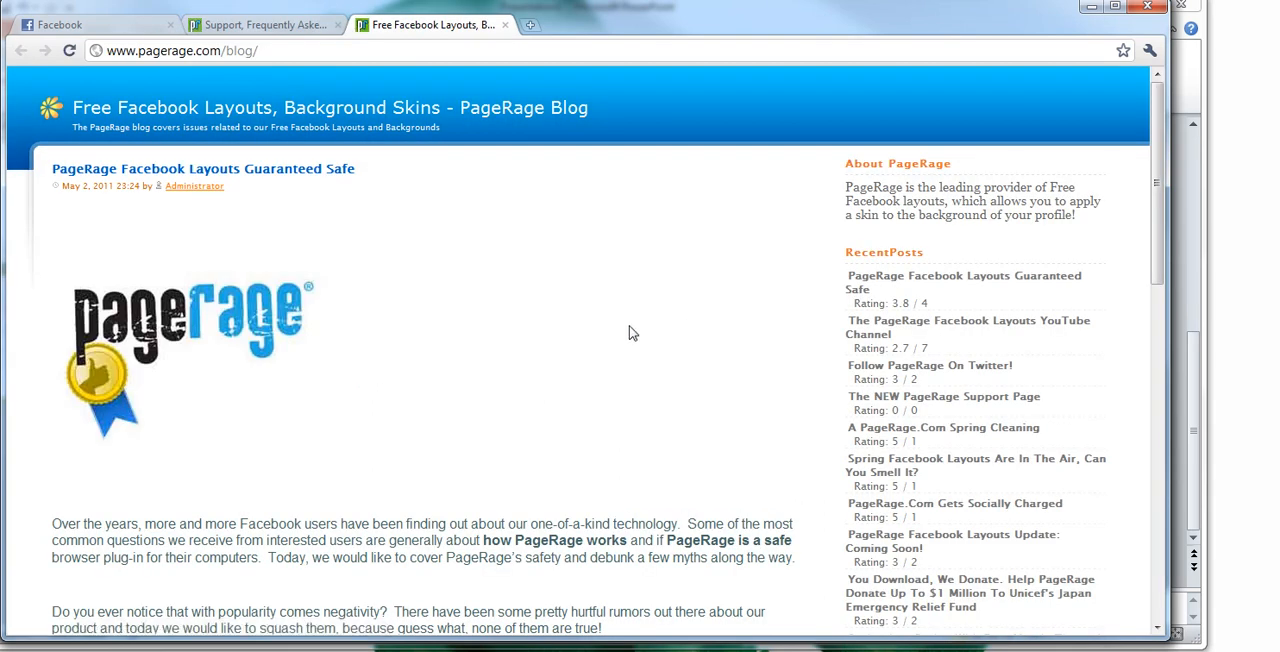
{"action": "scroll", "scroll_direction": "down", "scroll_amount": 3}
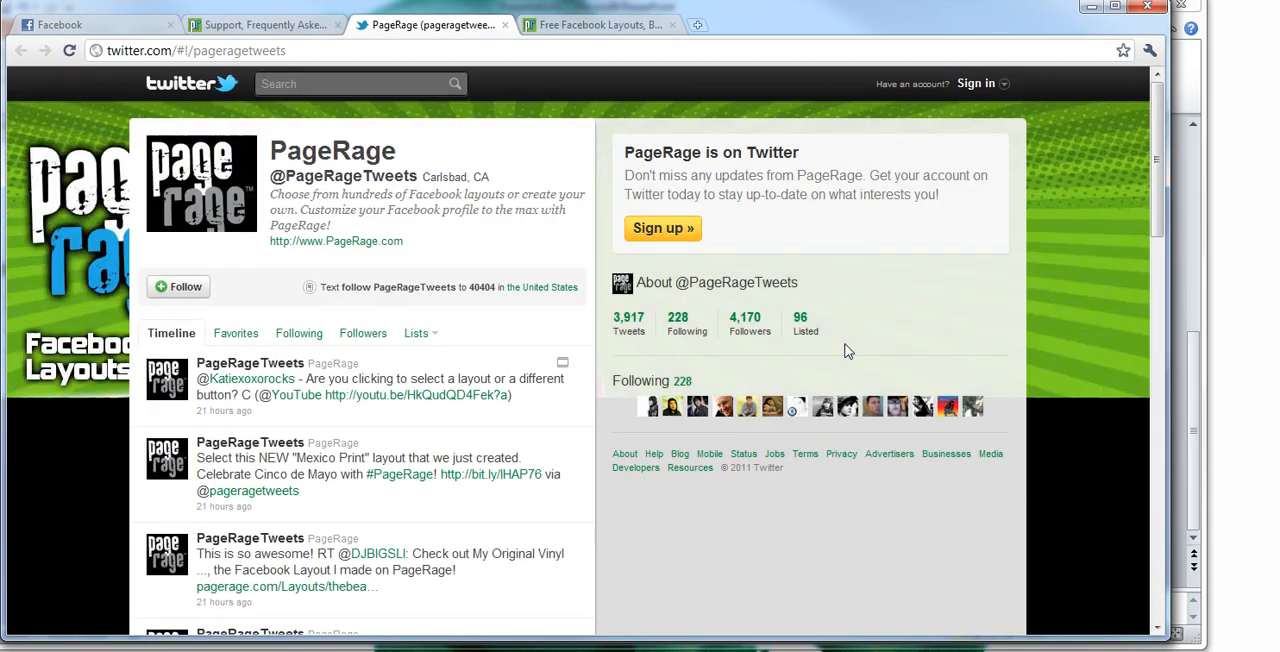
{"action": "left_click", "coordinate": [264, 24]}
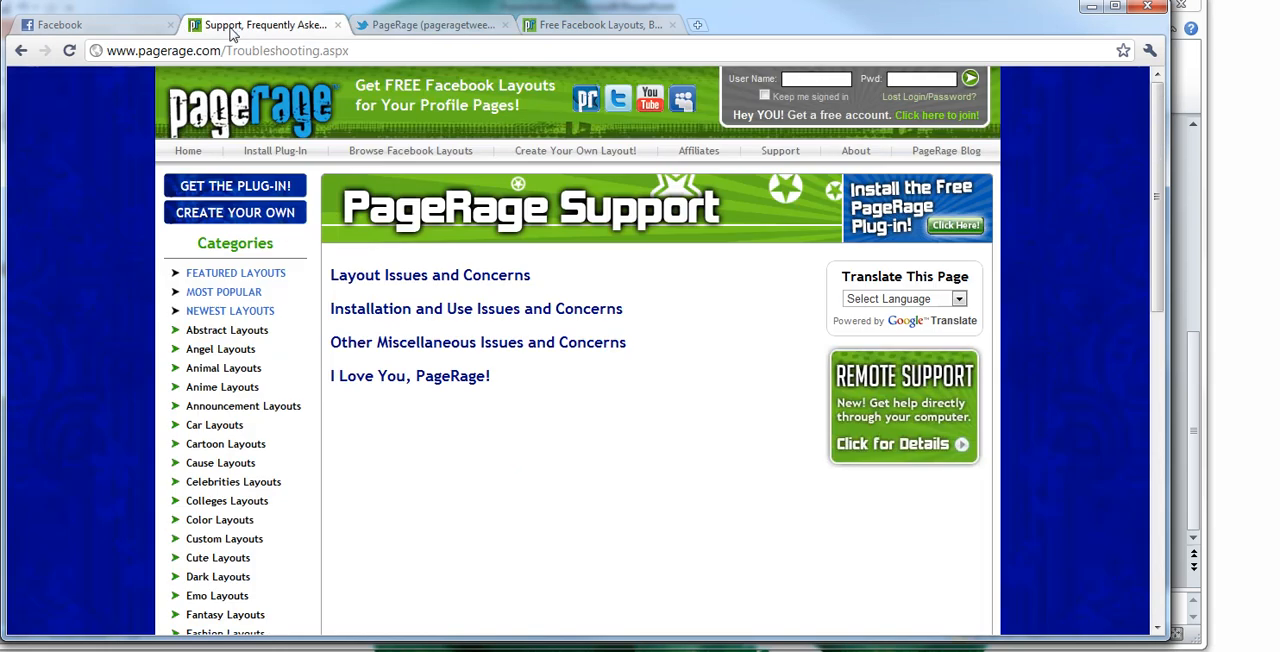
{"action": "mouse_move", "coordinate": [650, 100]}
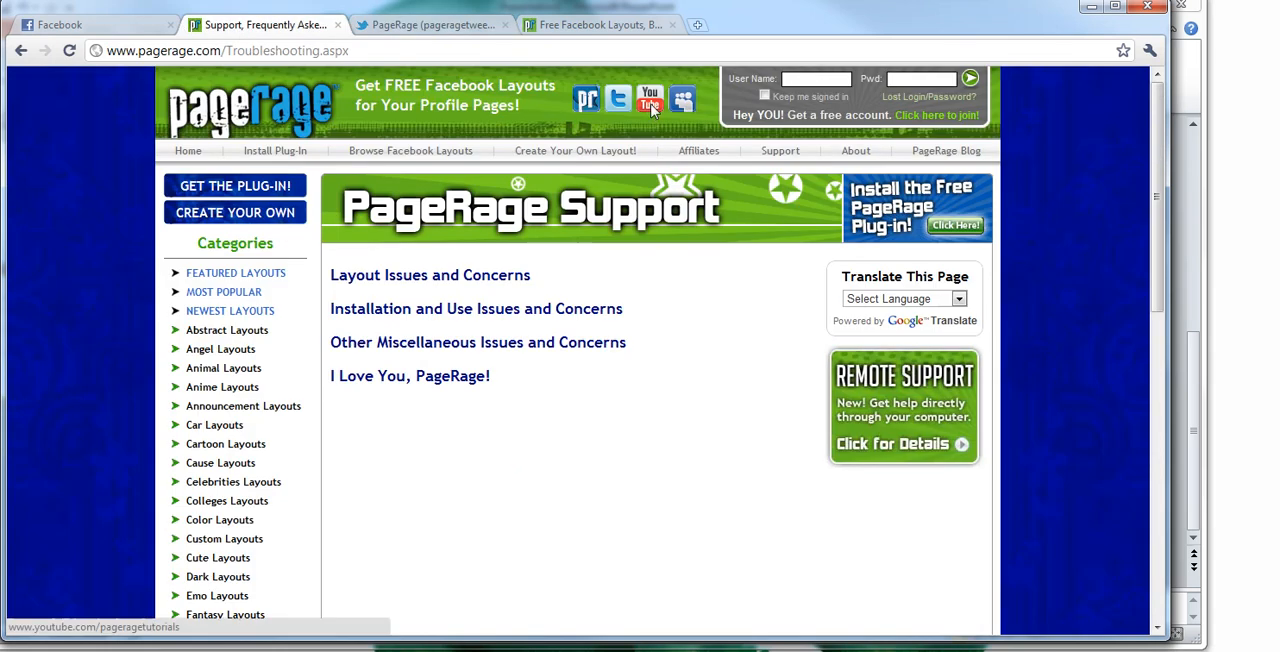
{"action": "left_click", "coordinate": [650, 100]}
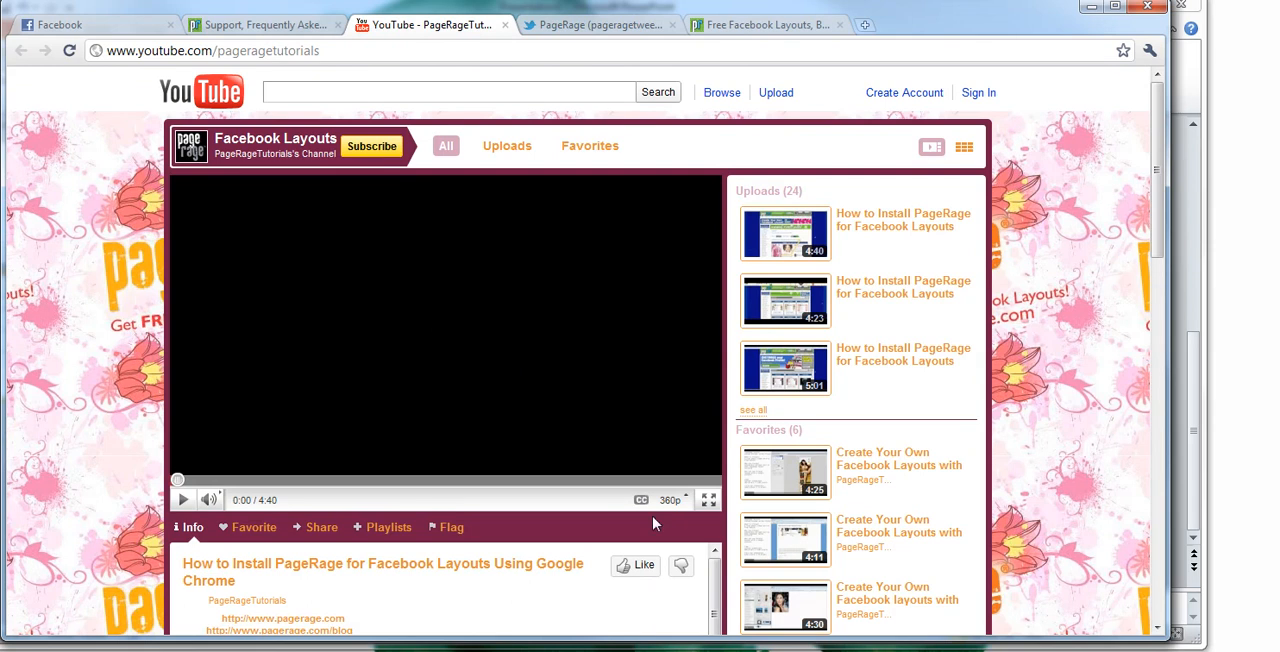
{"action": "left_click", "coordinate": [260, 24]}
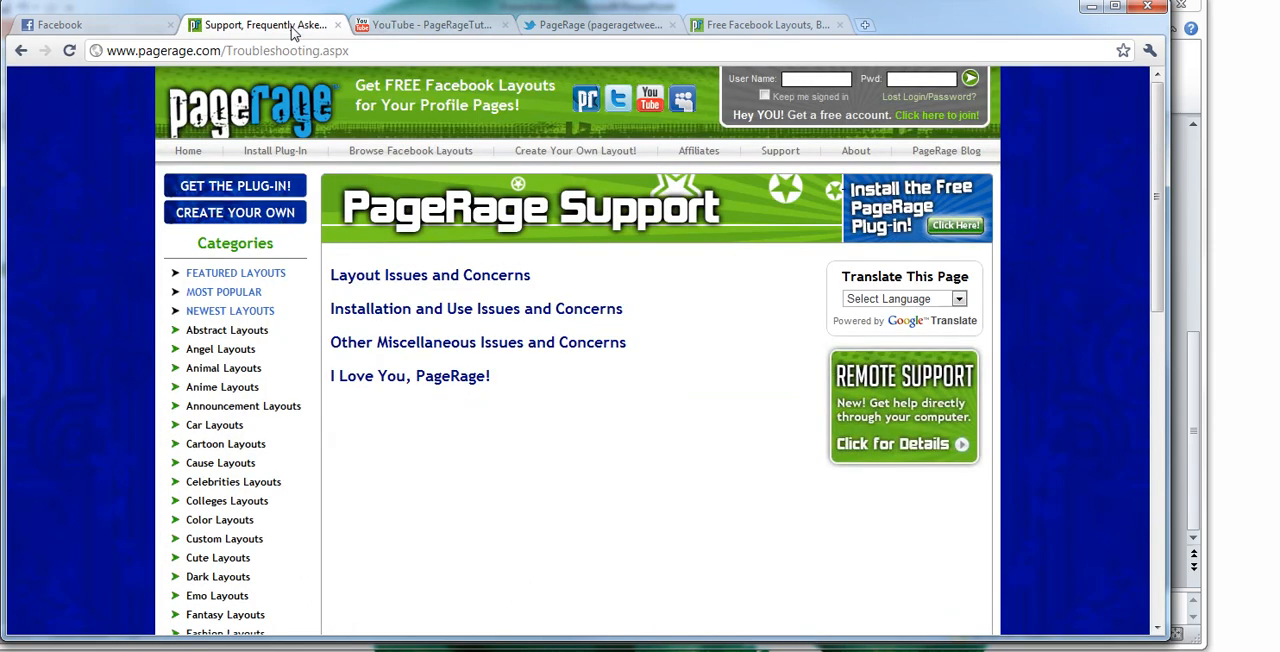
{"action": "mouse_move", "coordinate": [744, 412]}
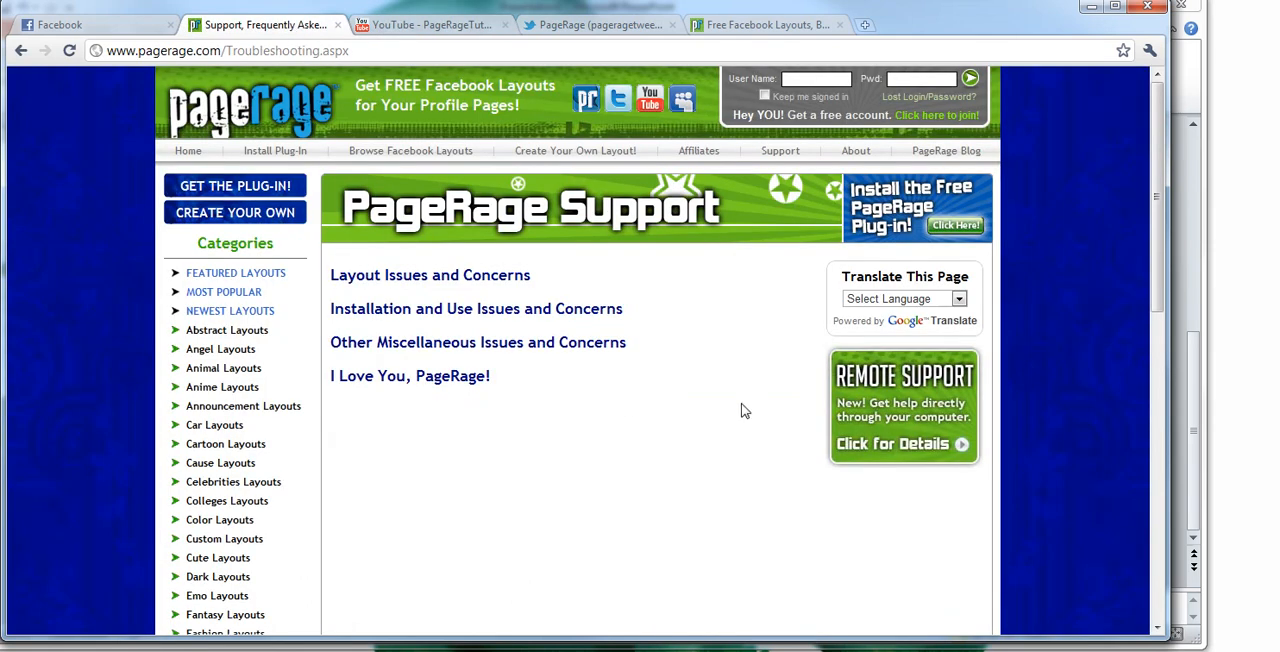
{"action": "mouse_move", "coordinate": [292, 128]}
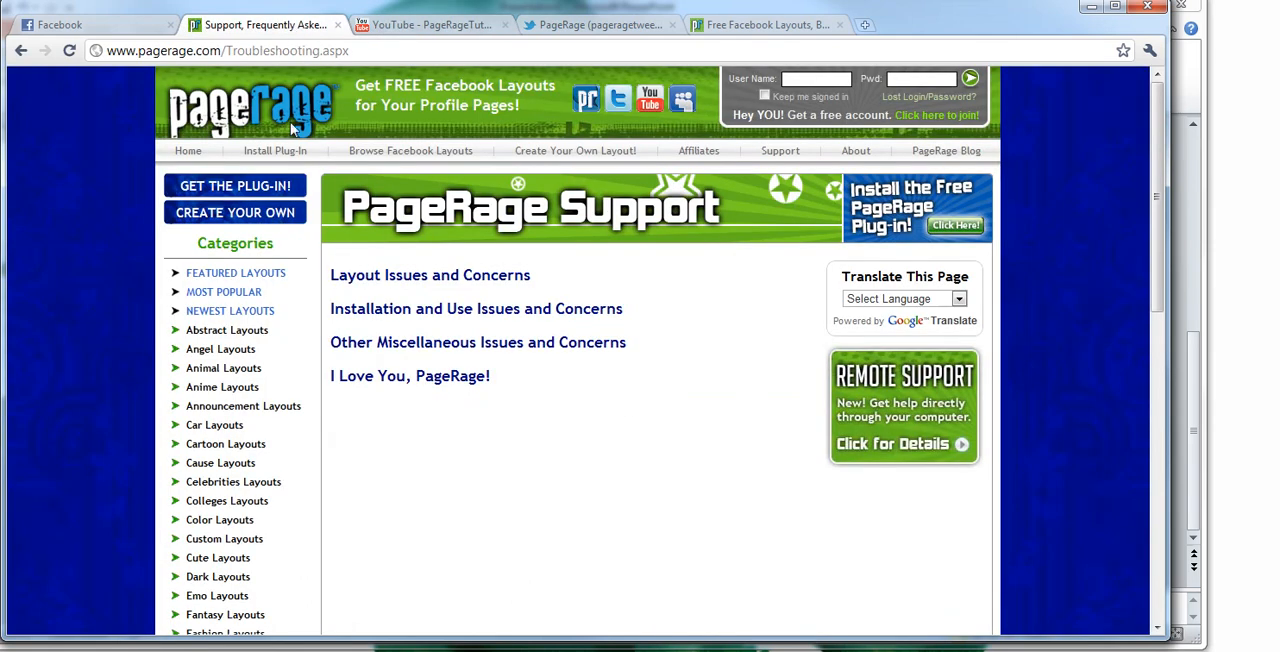